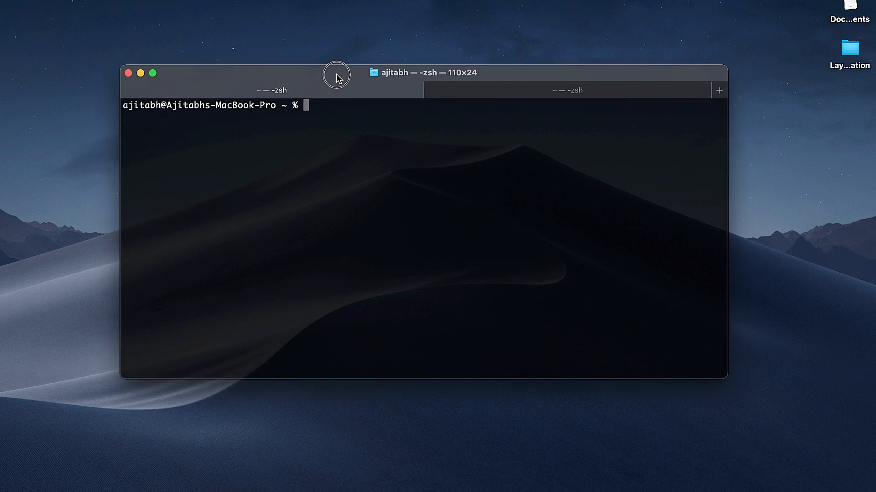
Step: Show Docker Desktop's Images list with mysql and the two extension images
left_click_drag(335, 77, 386, 59)
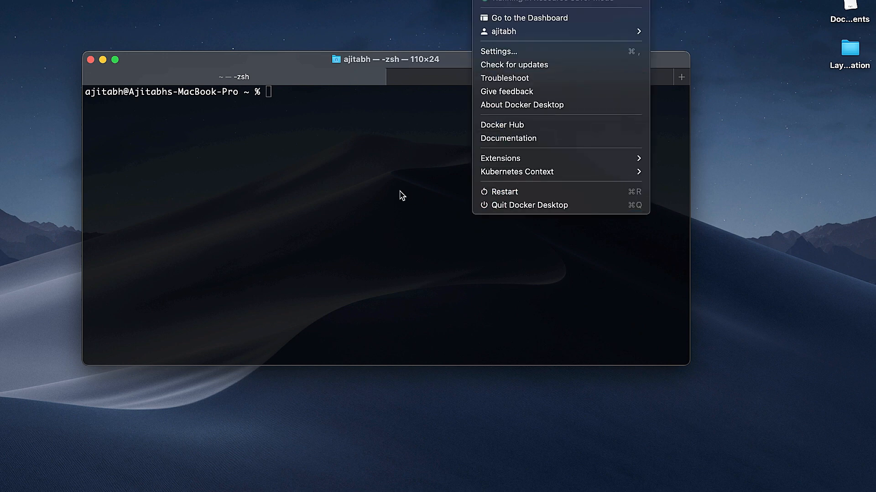
mouse_move(438, 44)
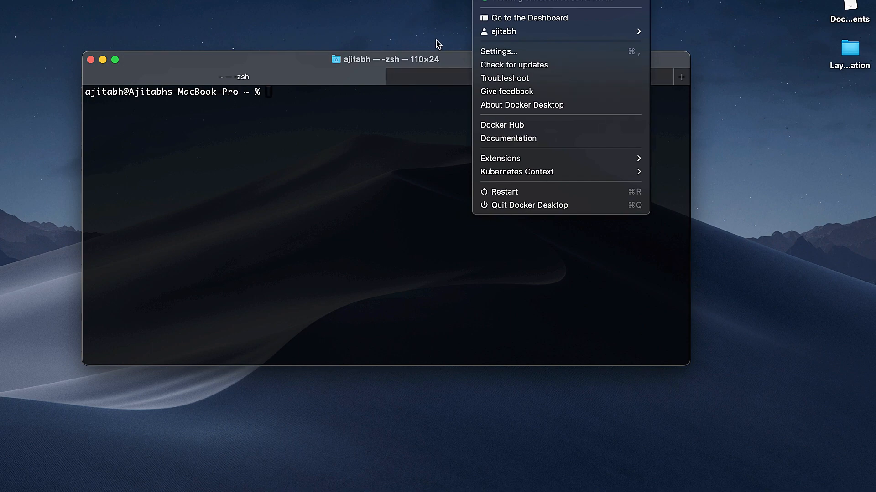
mouse_move(441, 202)
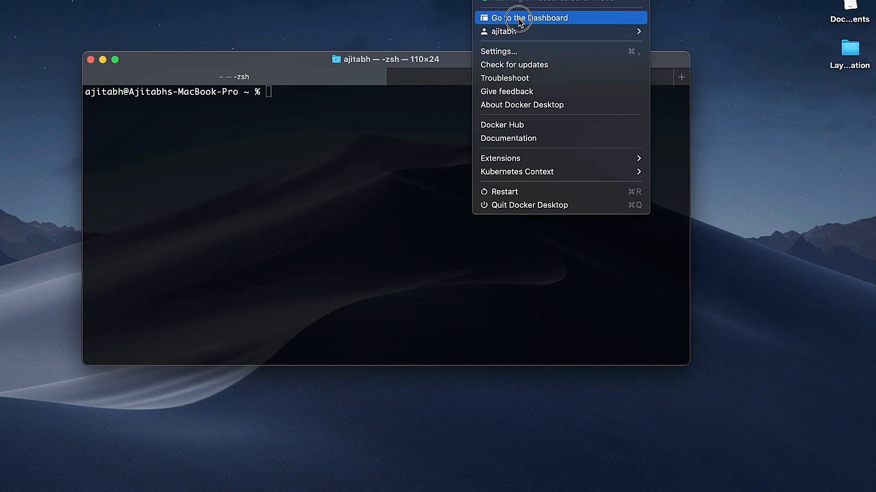
left_click(528, 18)
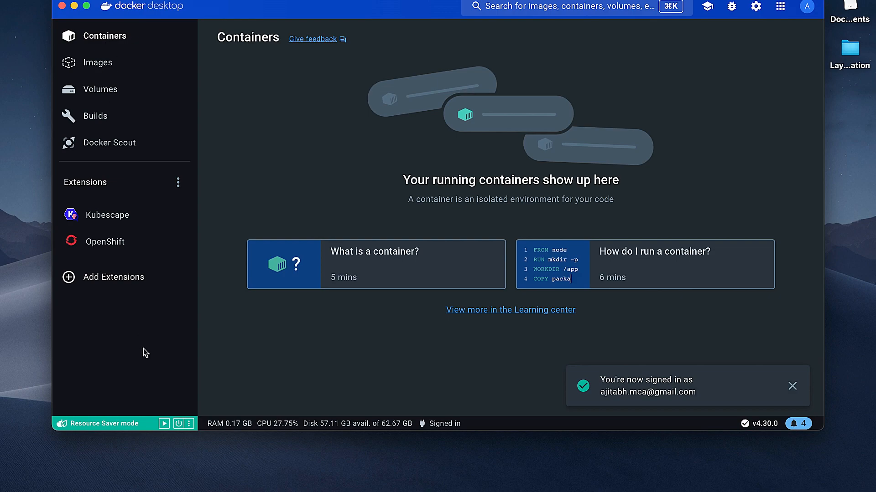
mouse_move(388, 362)
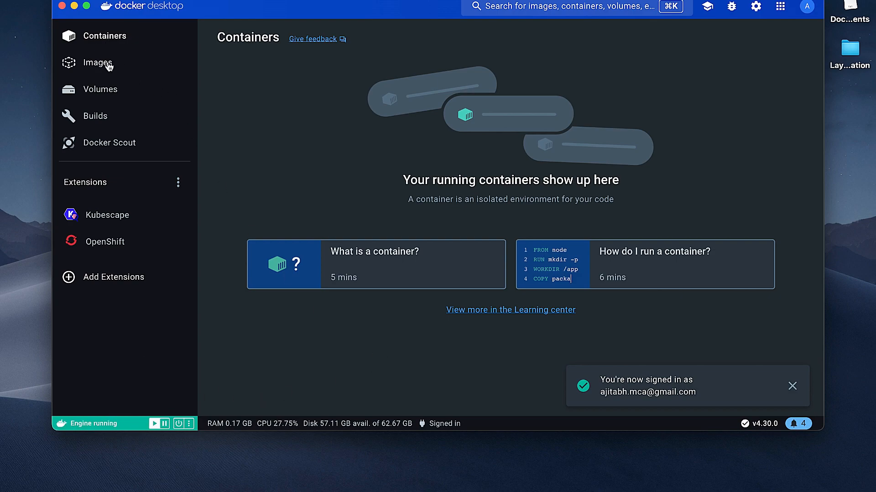
left_click(97, 63)
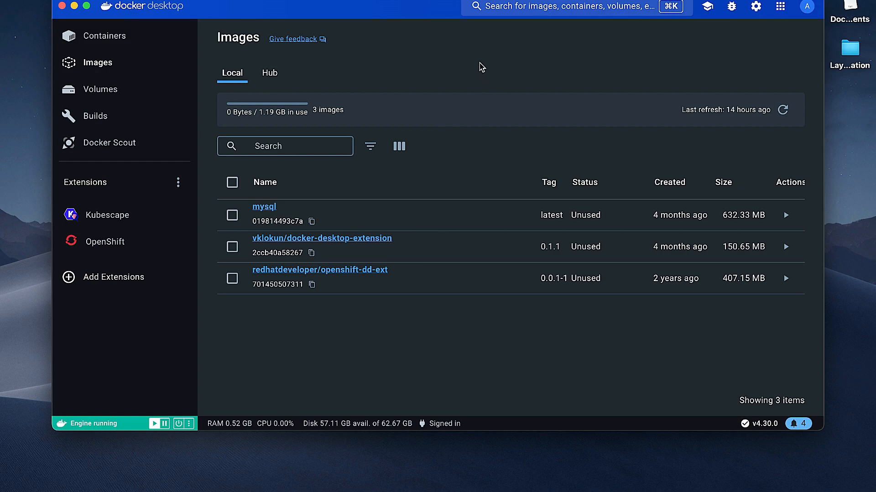
mouse_move(97, 45)
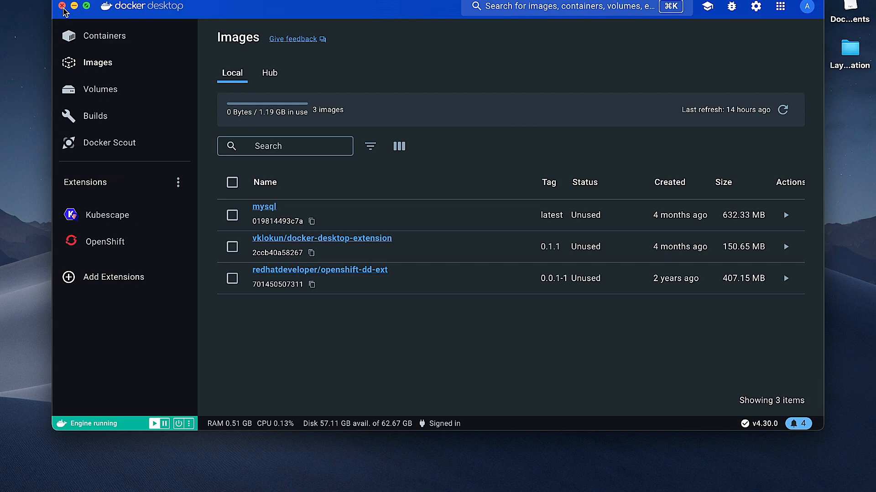
Step: Close Docker Desktop and list the three local images with docker image ls
left_click(62, 6)
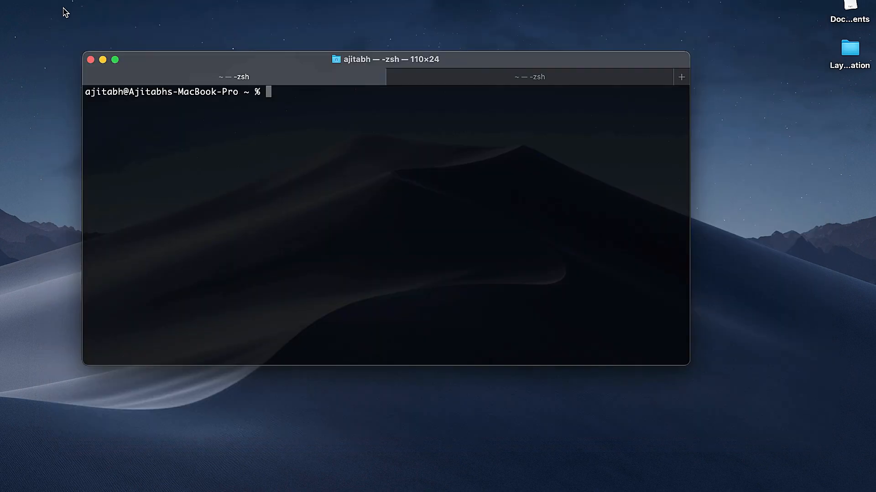
mouse_move(233, 176)
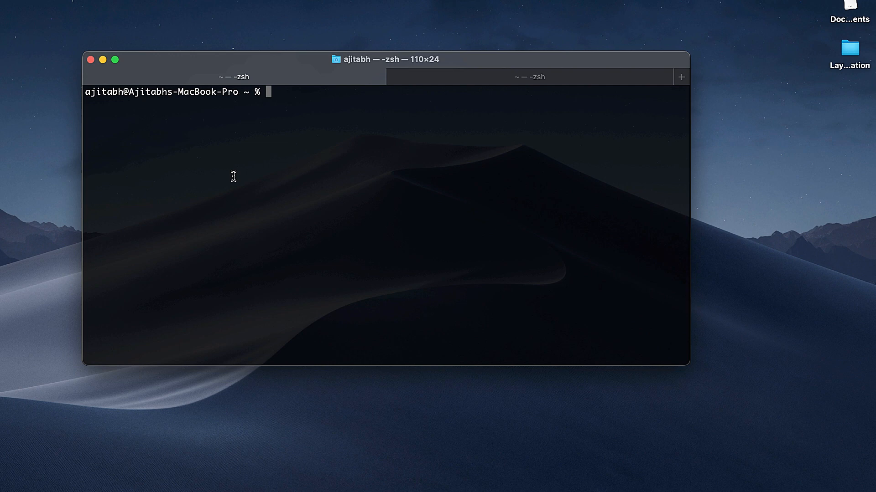
type("docker image ls")
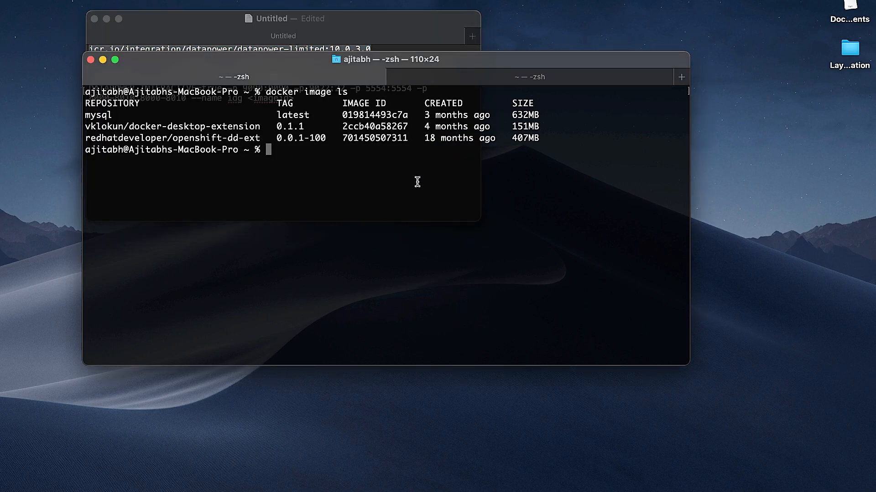
Step: Start pulling icr.io/integration/datapower/datapower-limited:10.0.3.0 with docker pull
type("docker pull")
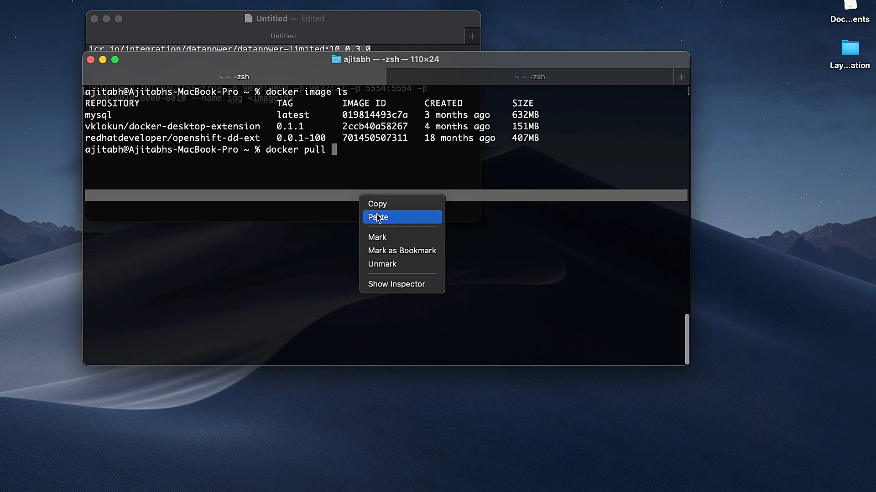
left_click(378, 217)
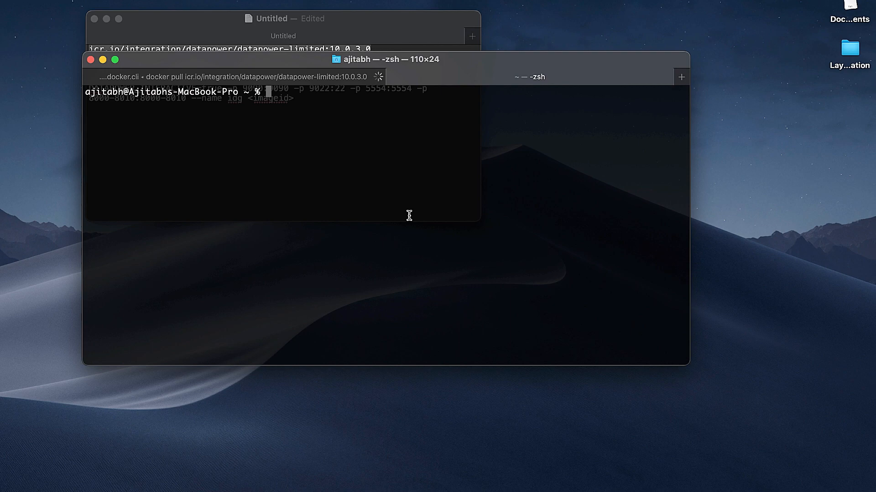
Step: Create a datapower folder and its cert, config and local subfolders
type("mkdir")
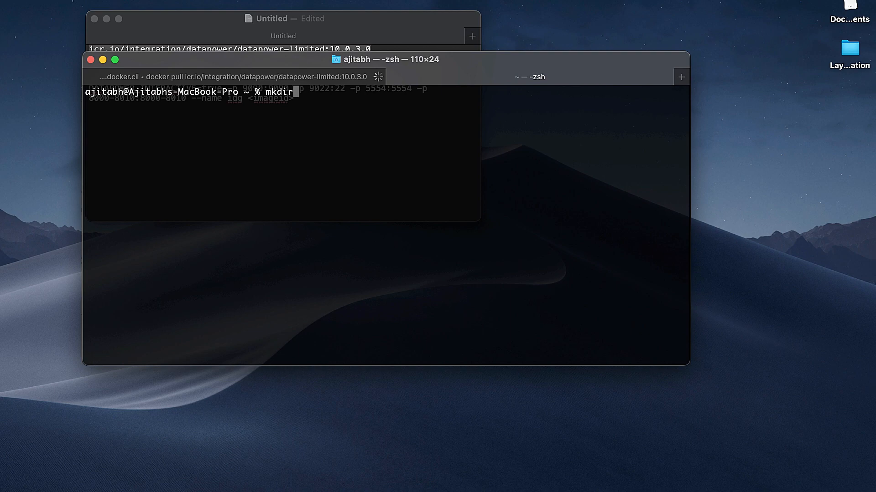
type("data")
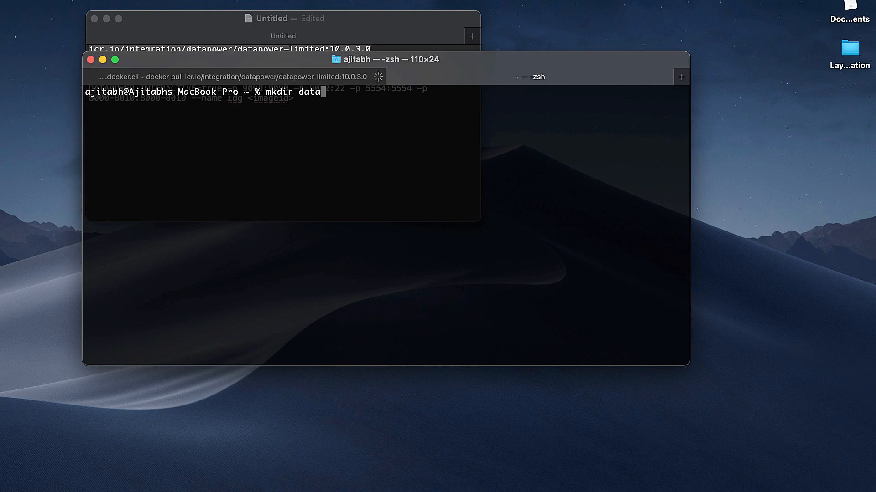
key("enter")
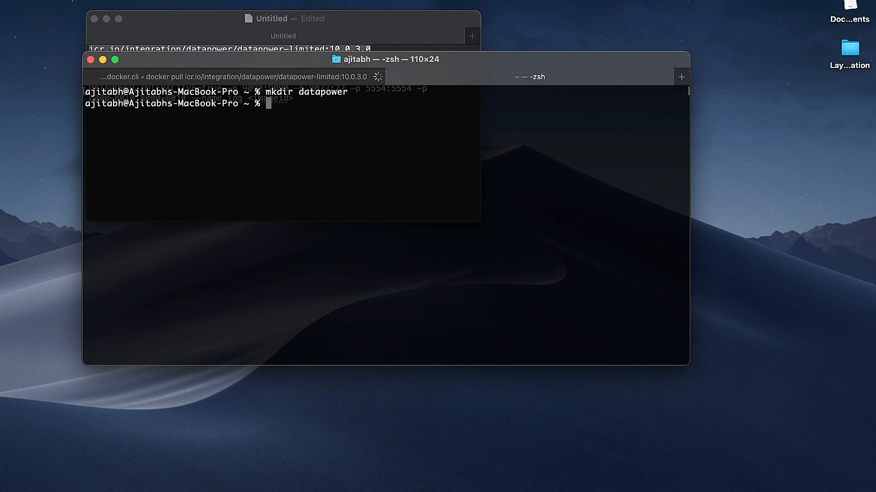
type("cd")
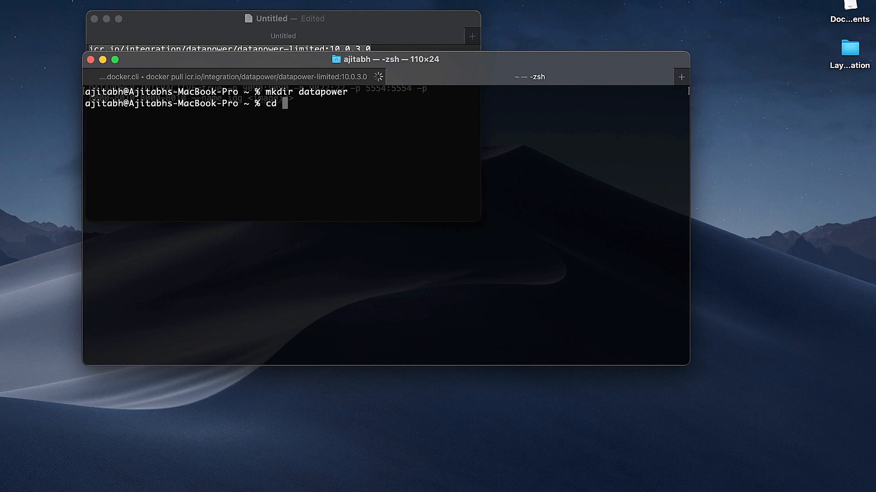
type("datapower")
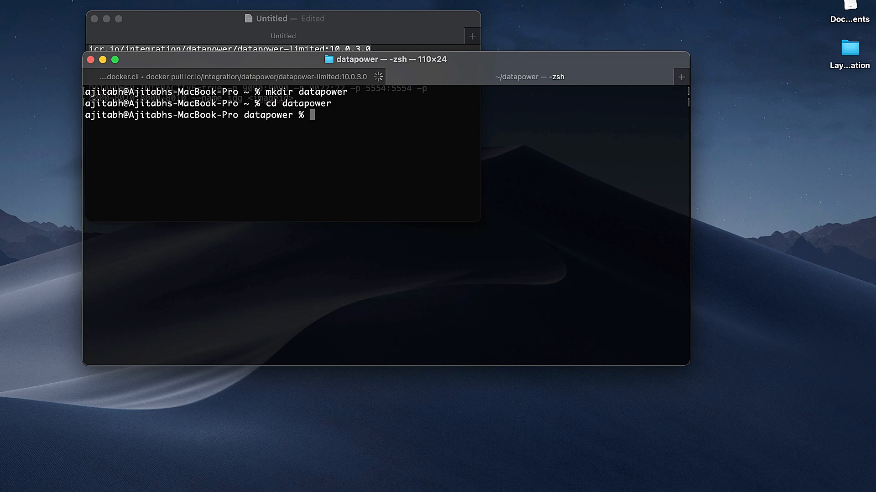
type("mkdir cert config")
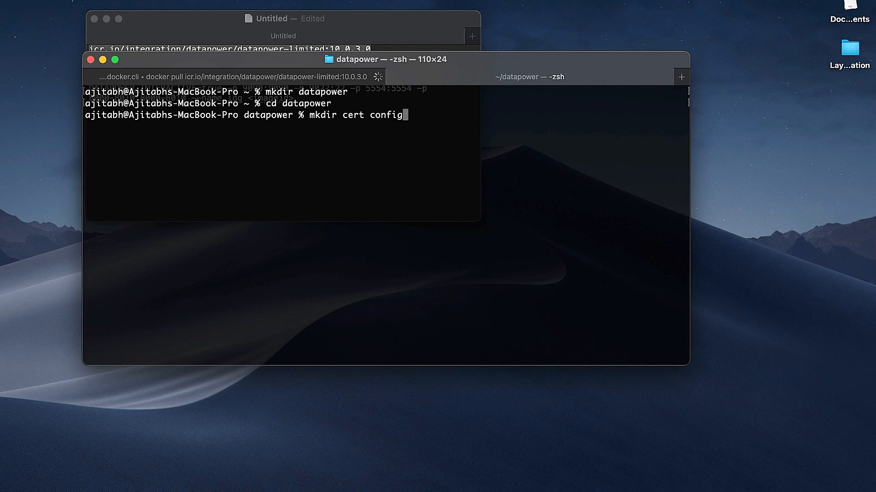
type("local")
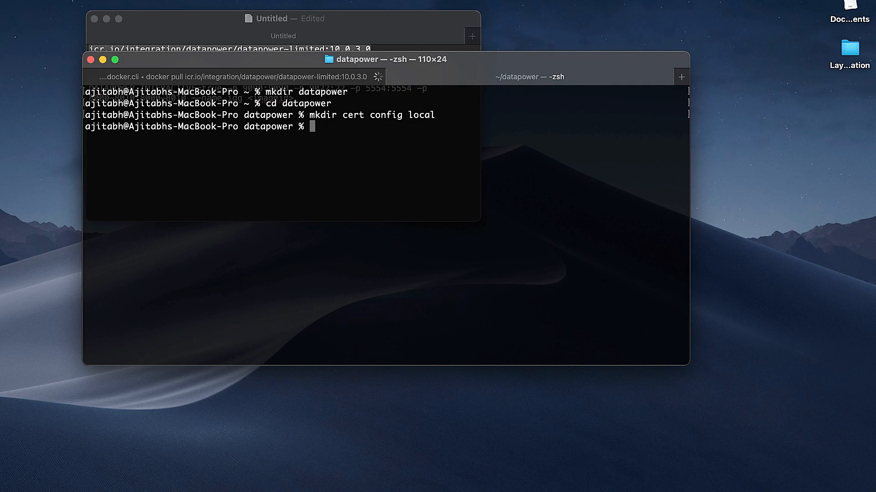
Step: Set the subfolders to 777 permissions and verify them with ls -la
type("chmod")
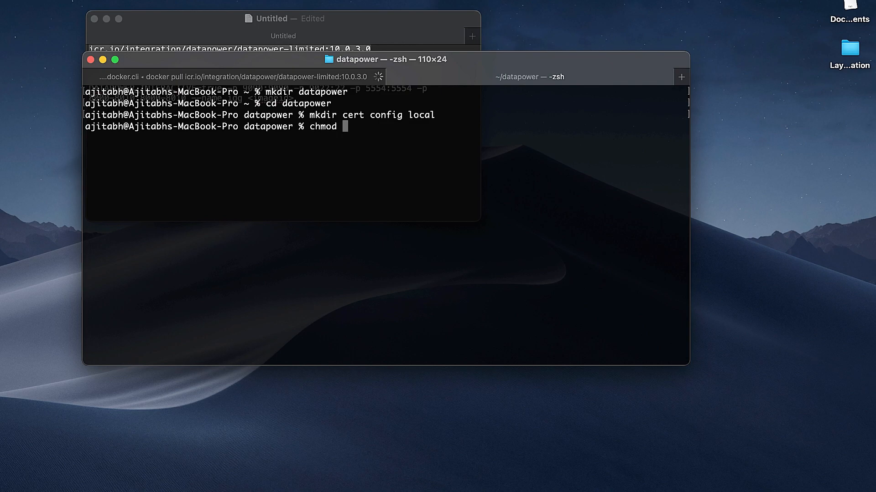
type("777 *")
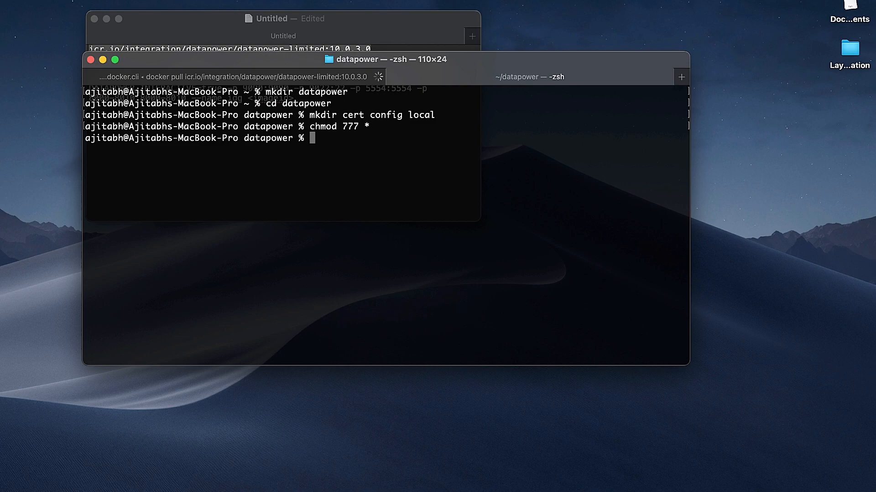
type("ls -la")
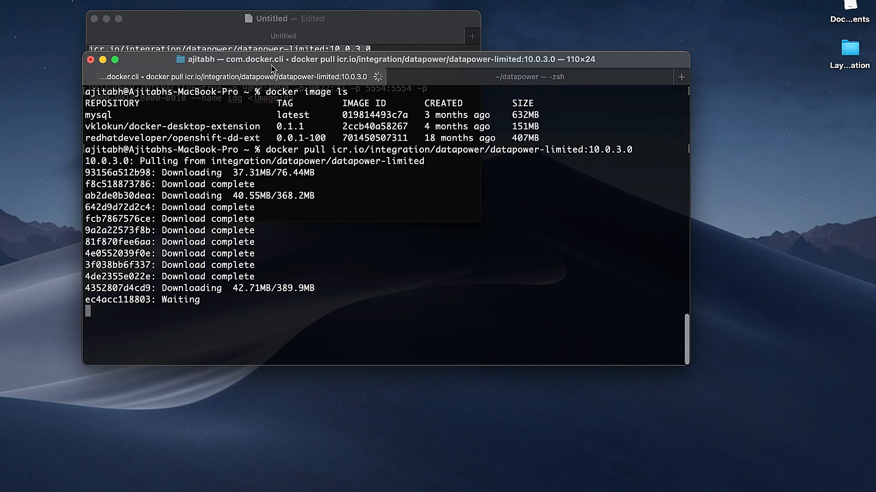
Step: Confirm the datapower-limited 10.0.3.0 pull finished by highlighting its version tag
left_click_drag(274, 59, 257, 28)
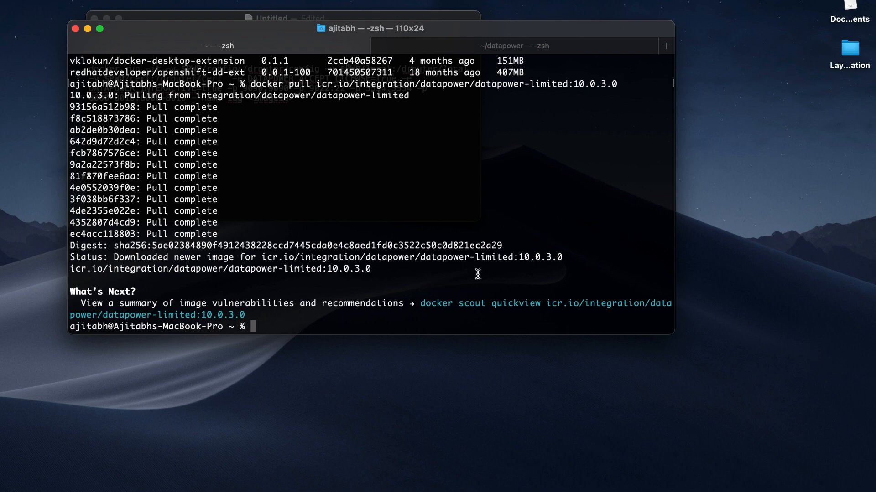
mouse_move(421, 257)
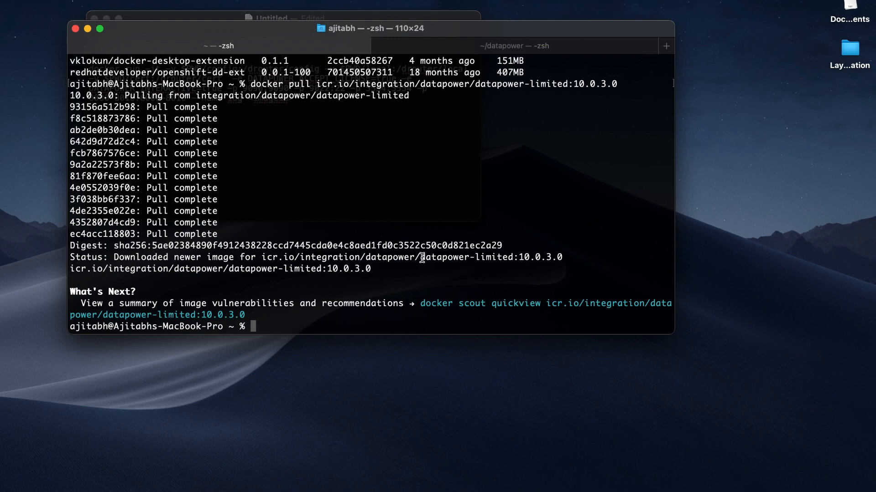
double_click(463, 258)
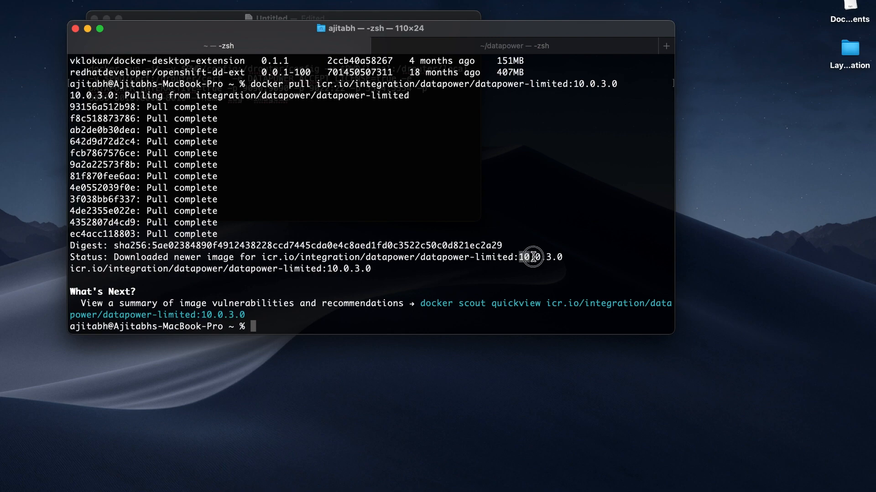
mouse_move(416, 259)
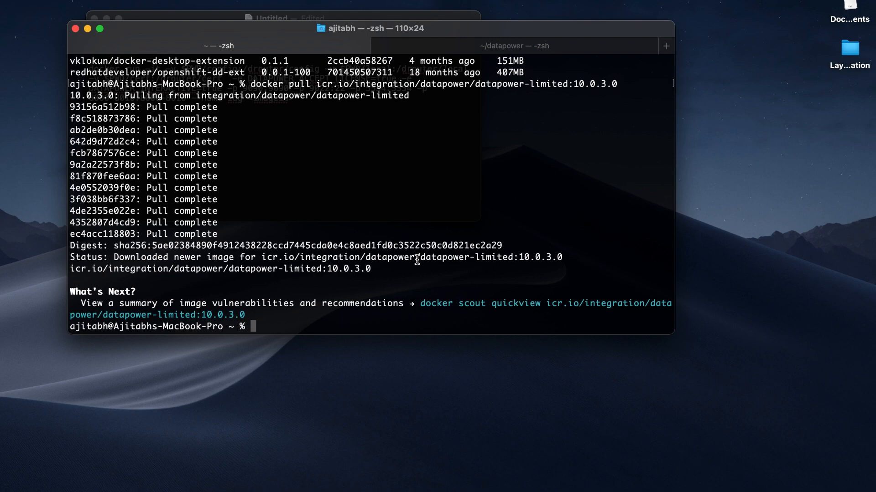
Step: List local images and select the datapower-limited image ID 54dfd20a14cc
type("docker image ls")
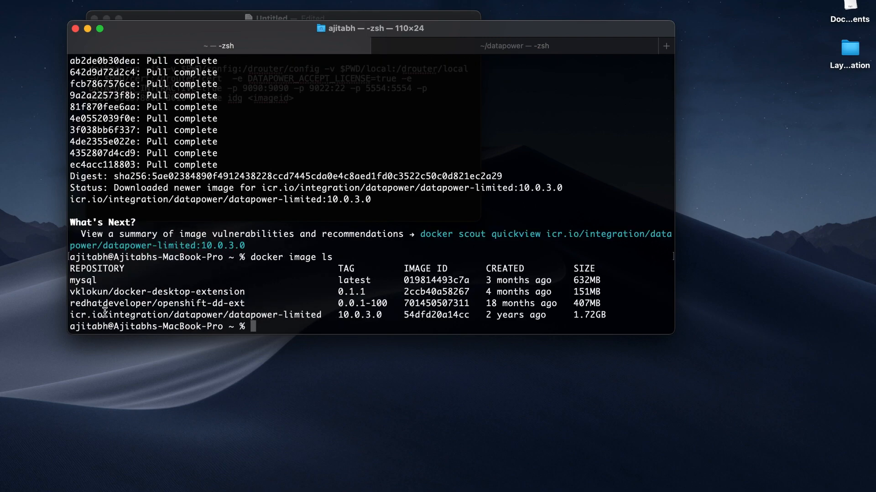
double_click(167, 315)
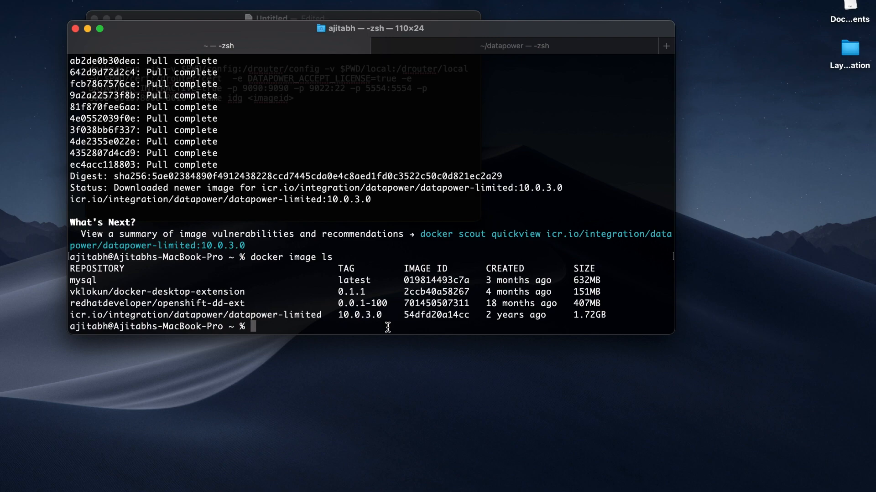
double_click(436, 315)
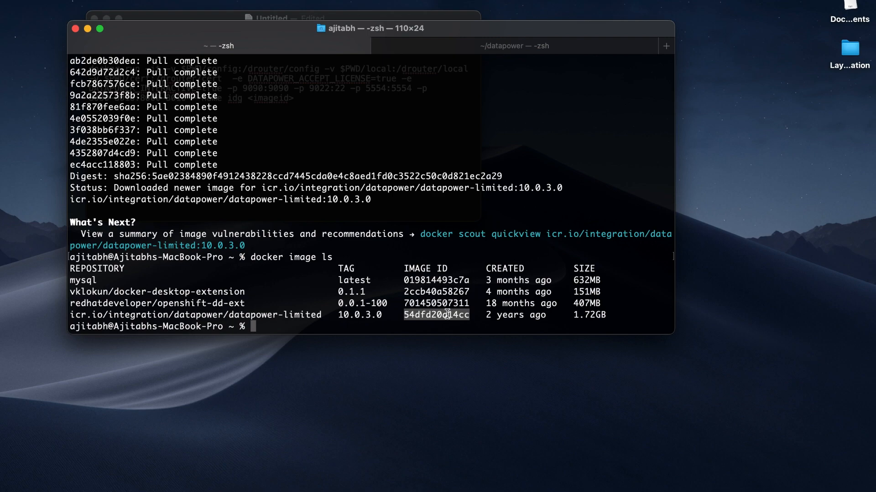
mouse_move(427, 318)
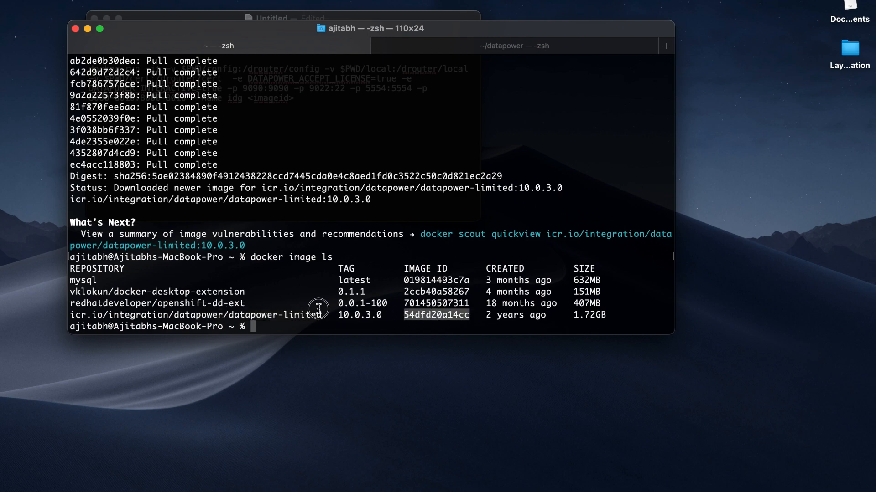
left_click(318, 309)
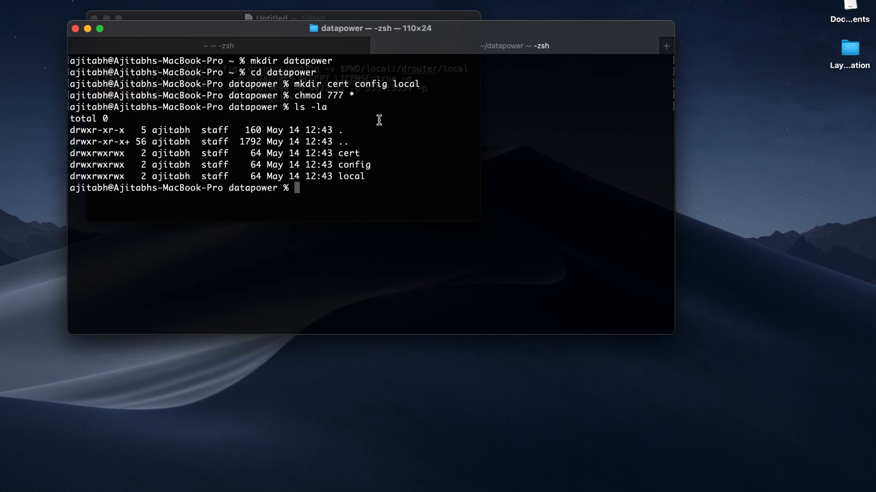
Step: Review the datapower folder listing and grab image ID 54dfd20a14cc for the run command
double_click(306, 60)
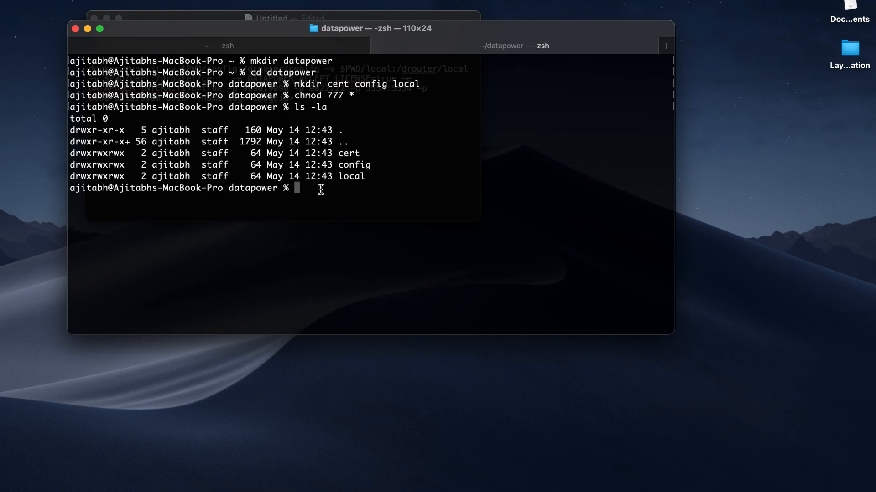
mouse_move(312, 194)
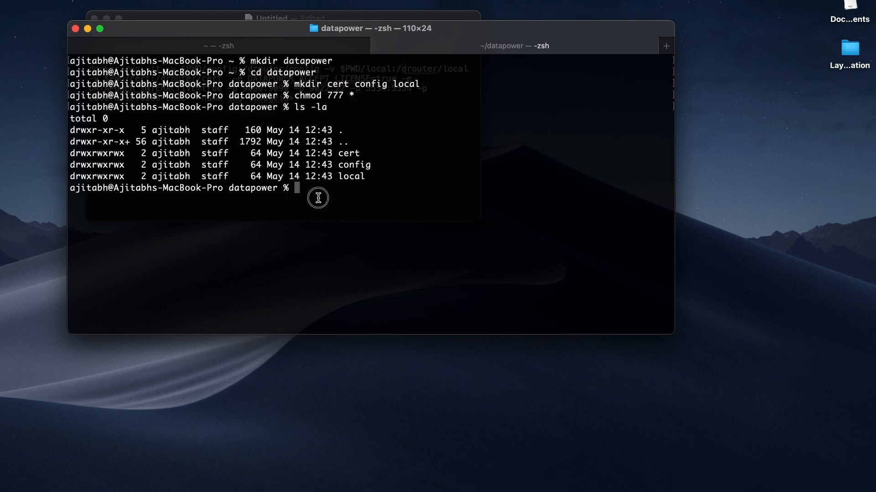
mouse_move(318, 198)
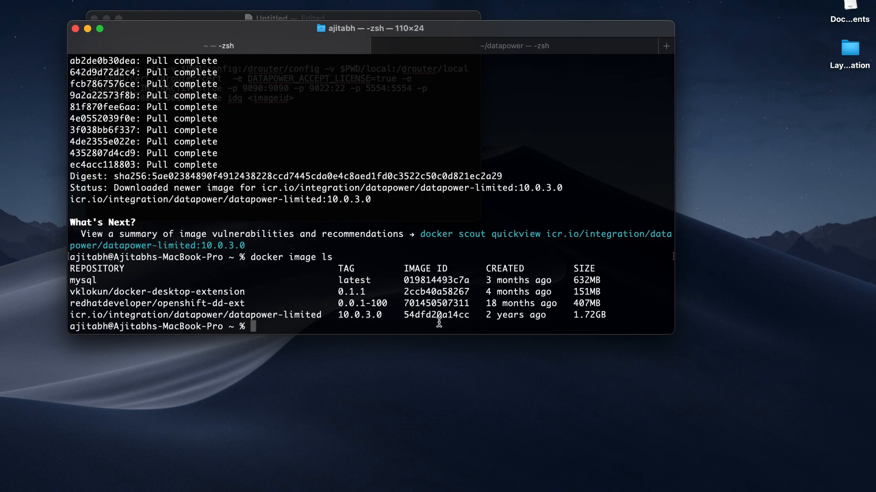
double_click(436, 315)
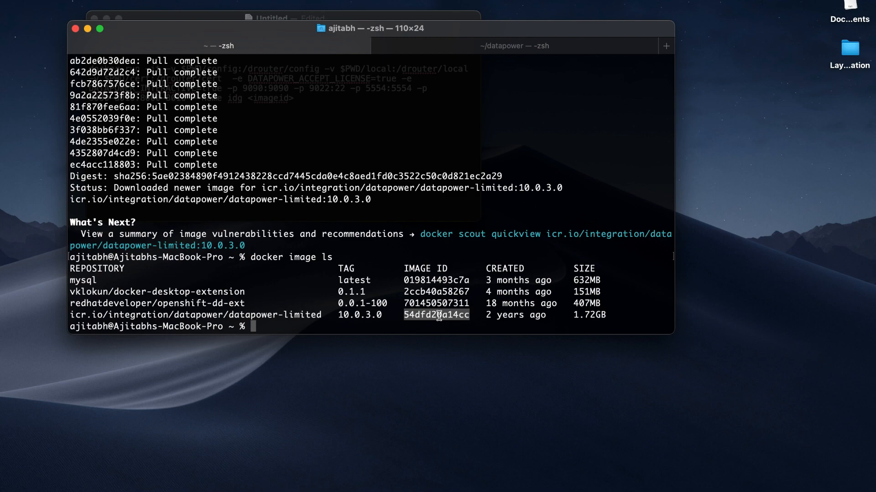
left_click(283, 18)
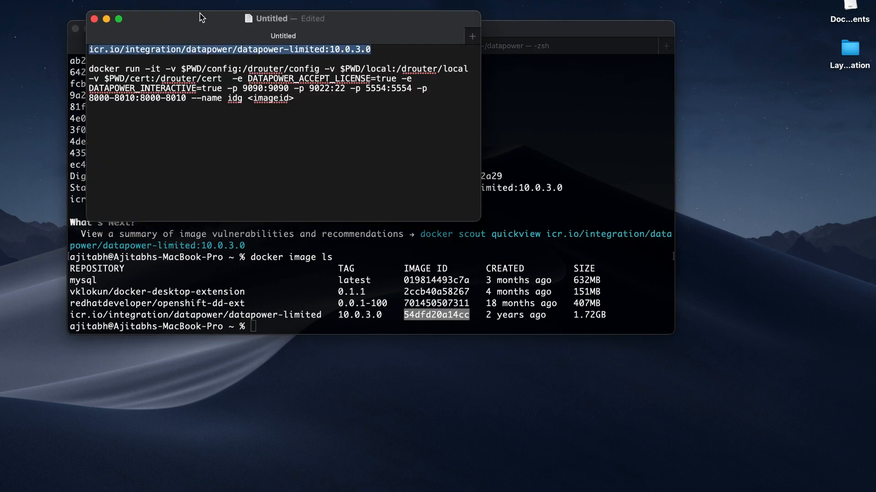
Step: Put 54dfd20a14cc in place of <imageid> and review settings like DATAPOWER_INTERACTIVE
left_click(249, 99)
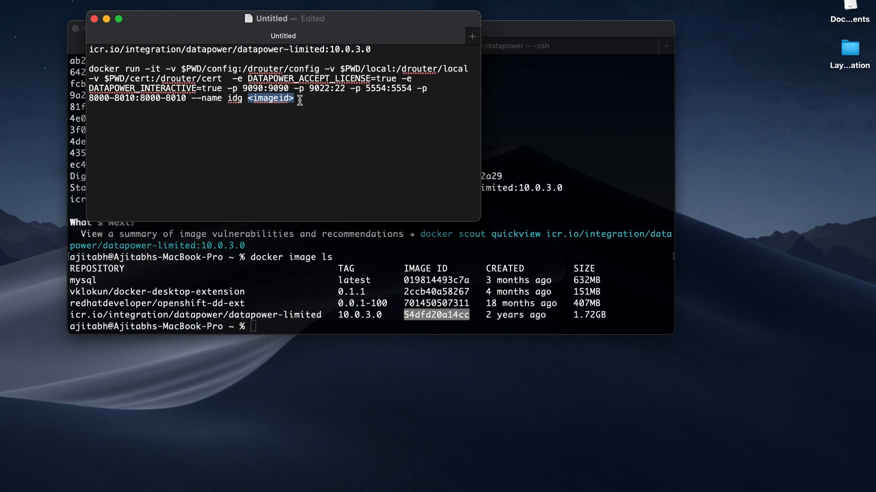
type("54dfd20a14cc")
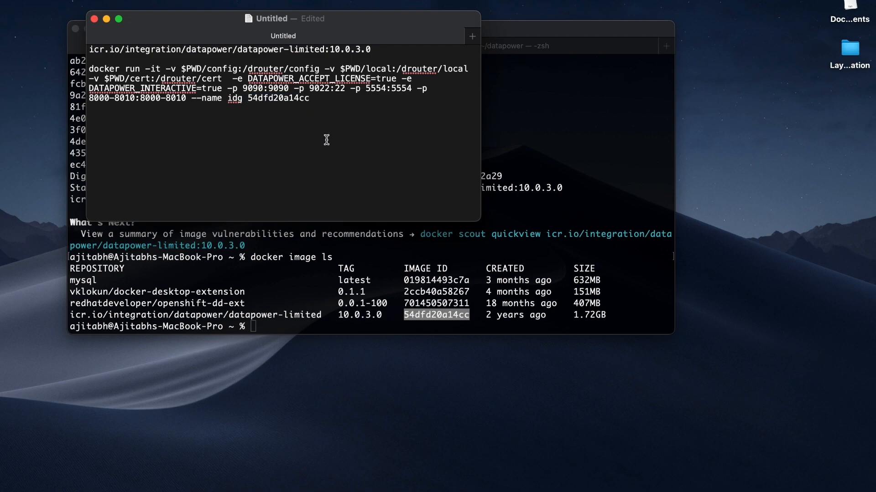
mouse_move(196, 76)
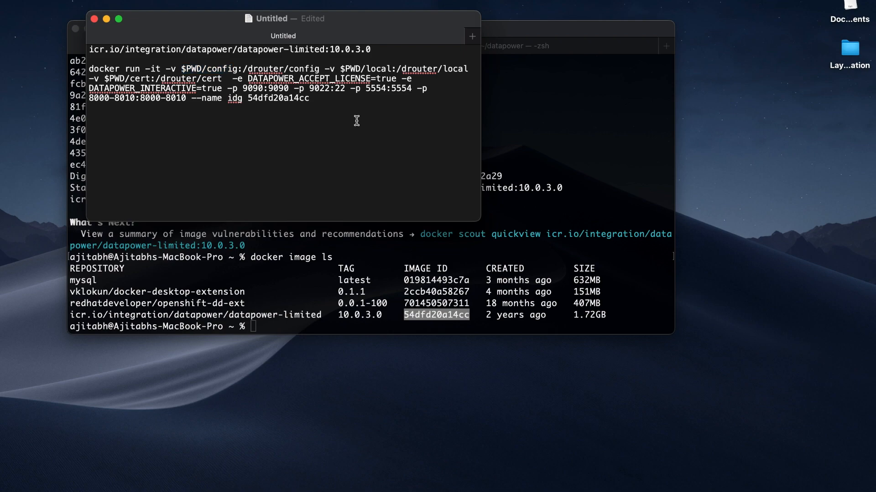
double_click(378, 69)
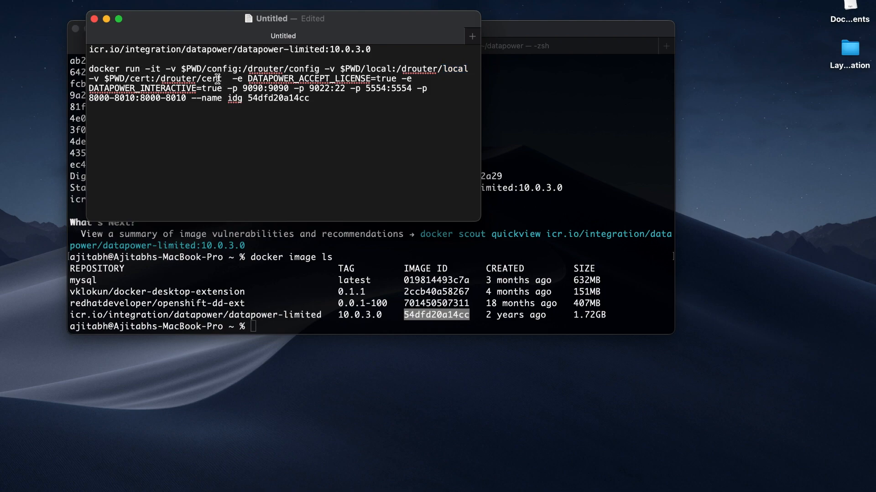
double_click(212, 78)
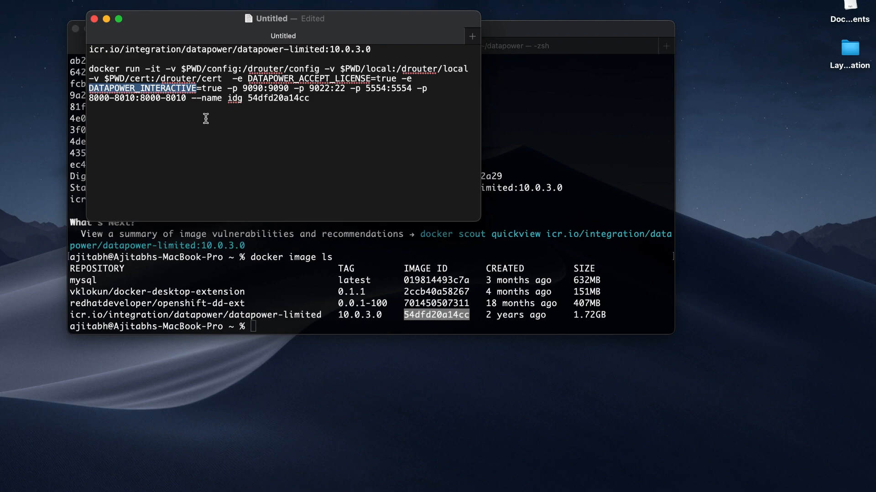
mouse_move(259, 118)
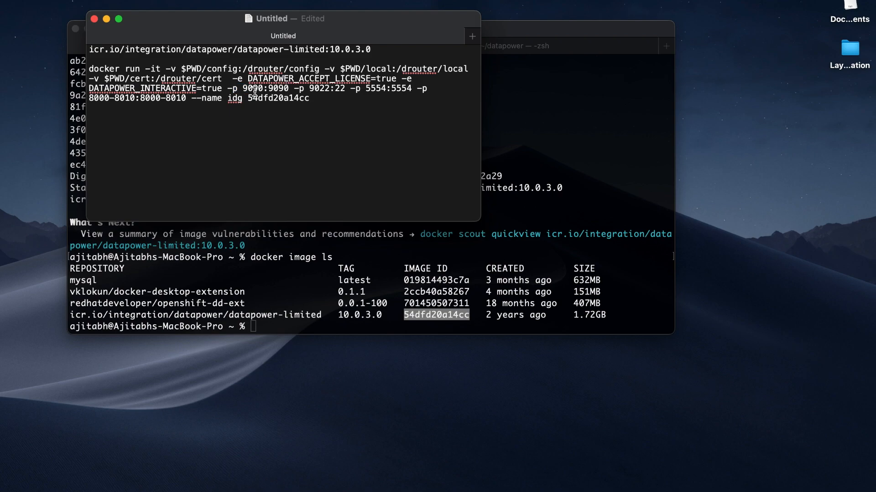
double_click(251, 88)
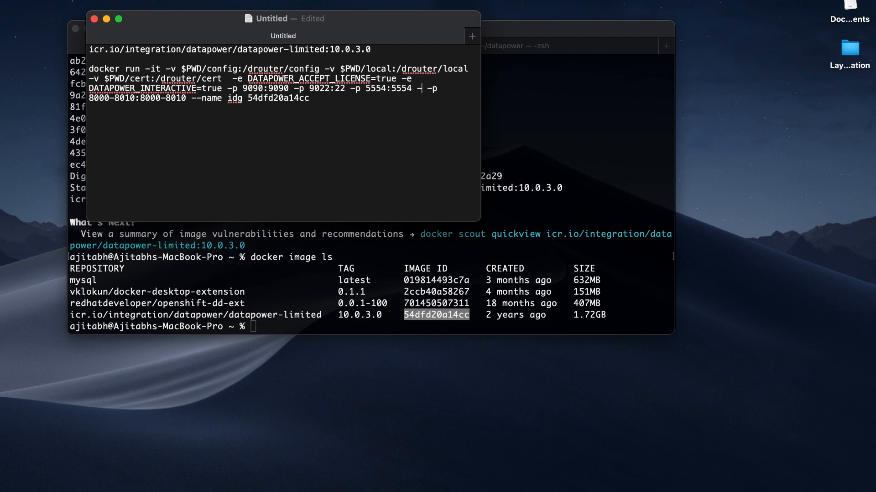
Step: Add the 5550:5550 port mapping, check the port values, and select the whole command
type("-p 5550:5550")
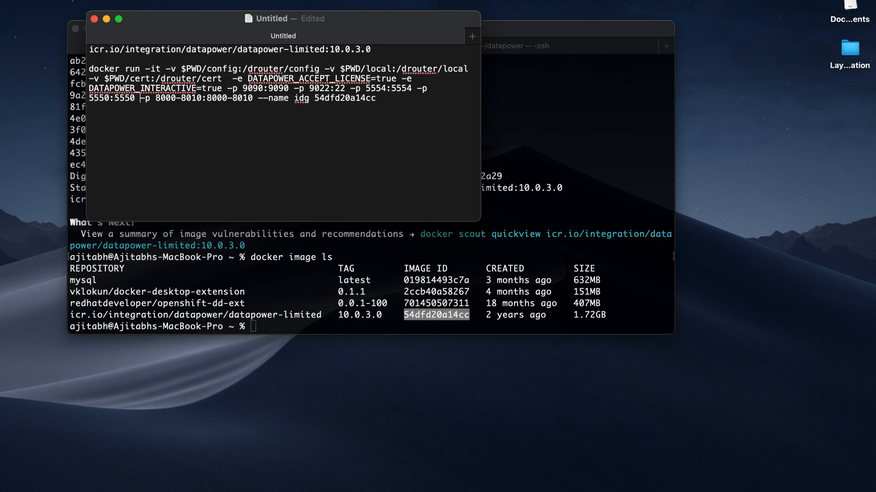
left_click_drag(142, 98, 211, 98)
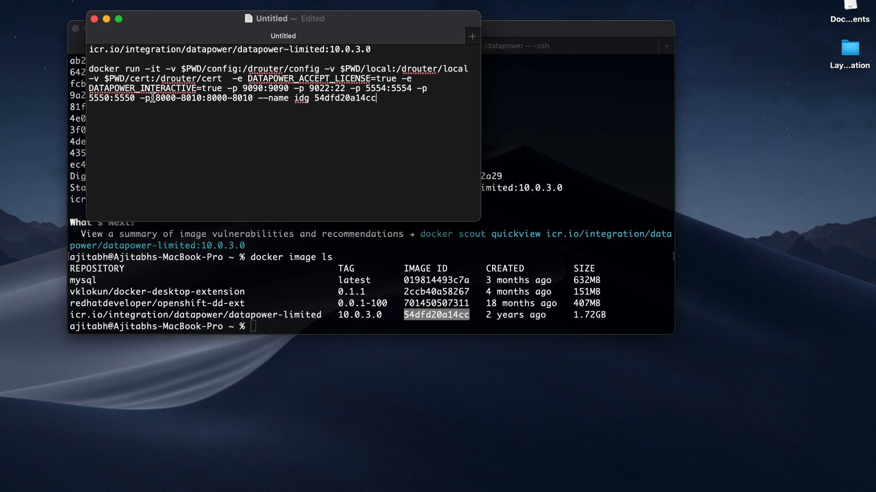
double_click(177, 98)
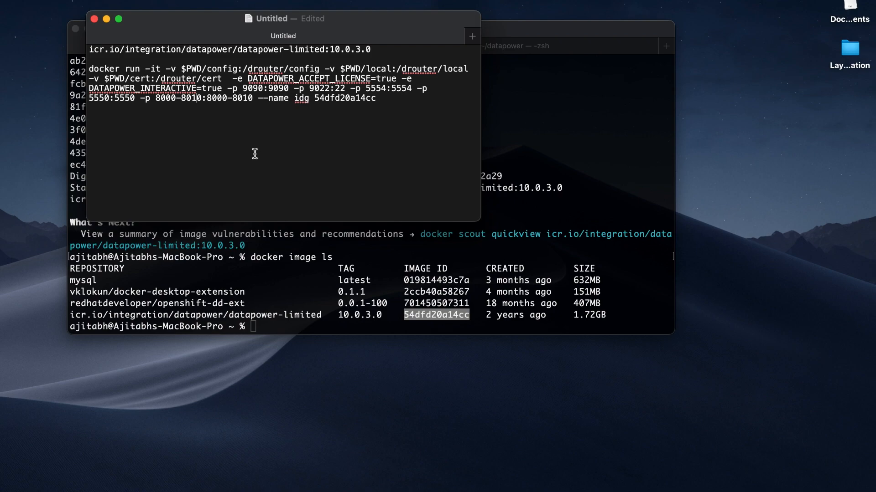
mouse_move(194, 98)
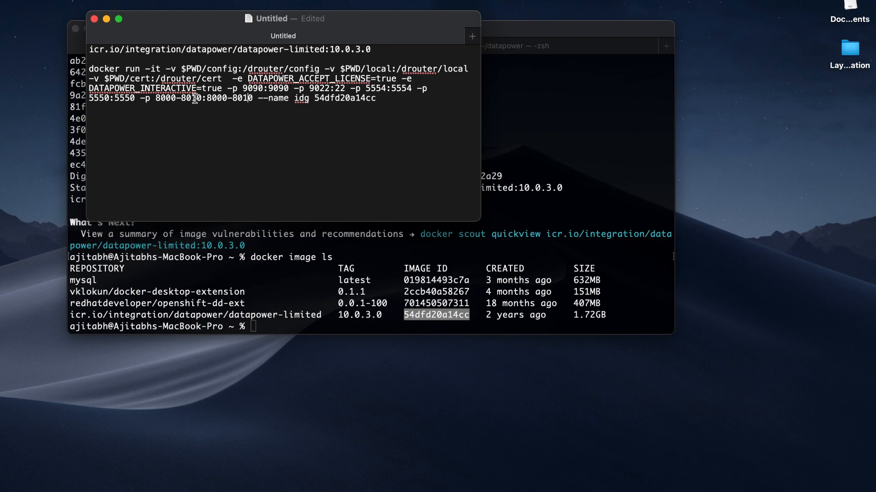
double_click(165, 98)
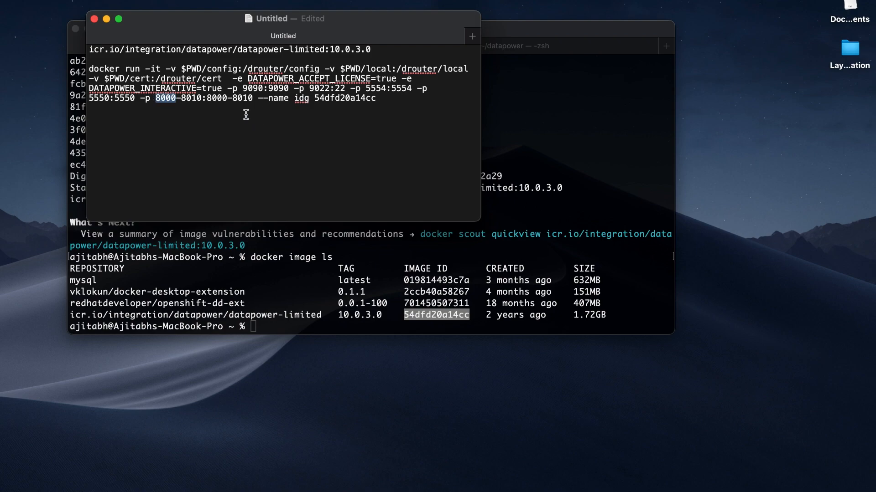
double_click(241, 98)
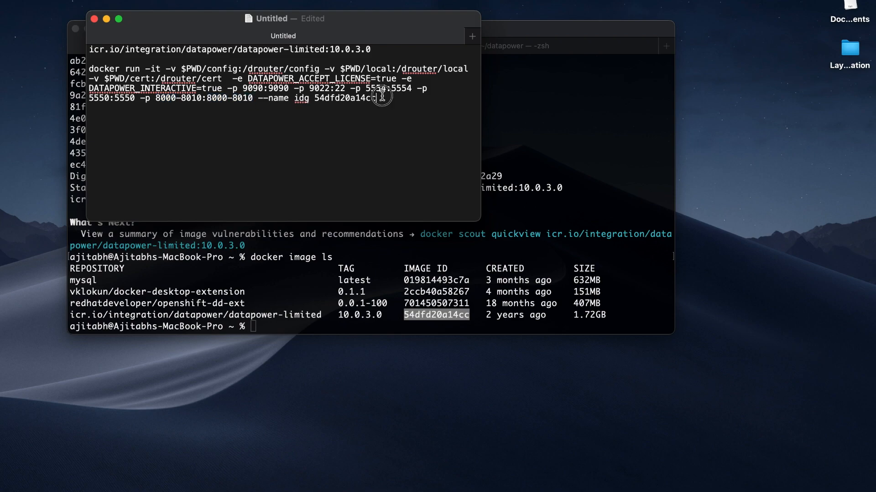
left_click_drag(91, 69, 375, 99)
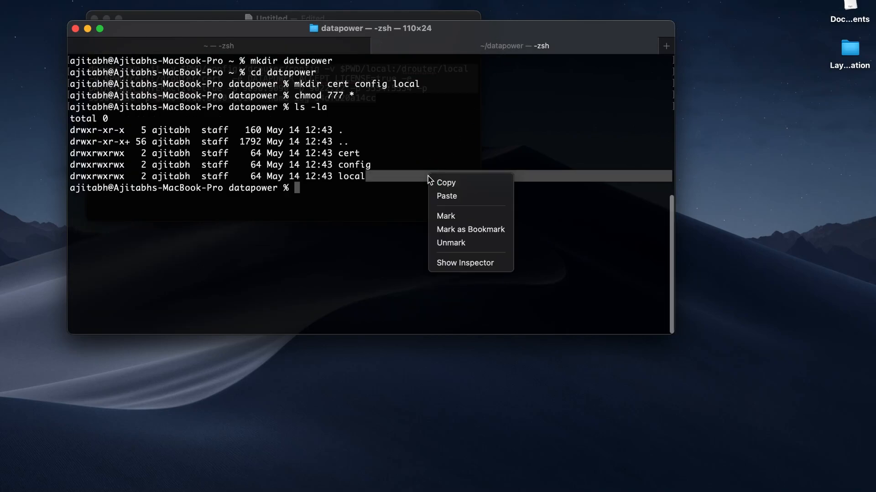
Step: Paste and run the docker run command so container idg boots to its login prompt
left_click(446, 196)
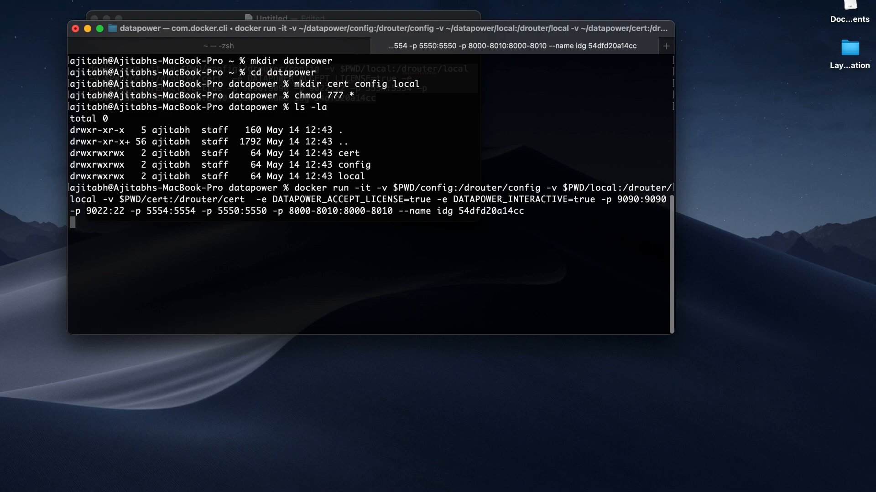
key("Return")
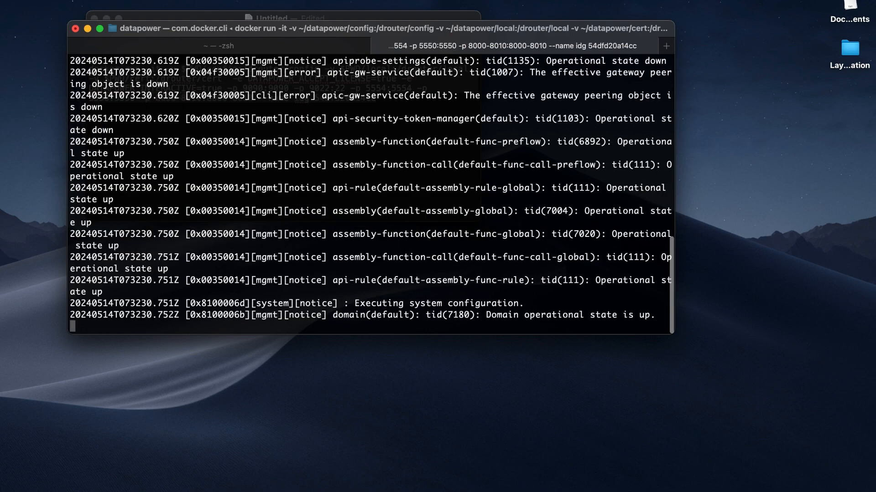
scroll("down", 3)
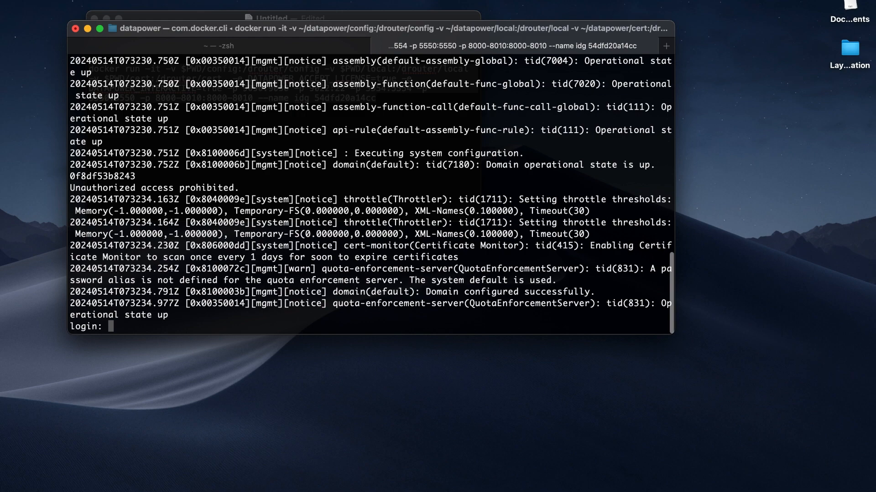
Step: Log in as admin and set the web-mgmt service admin-state to enabled
type("admin")
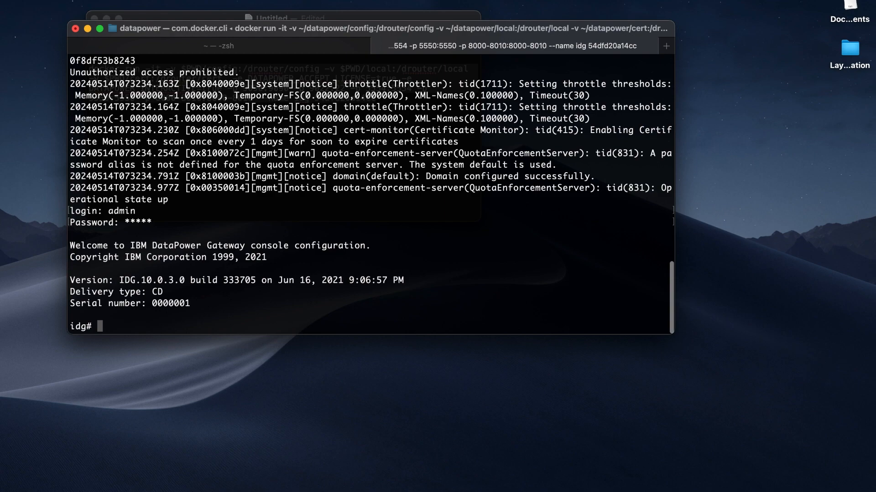
type("co")
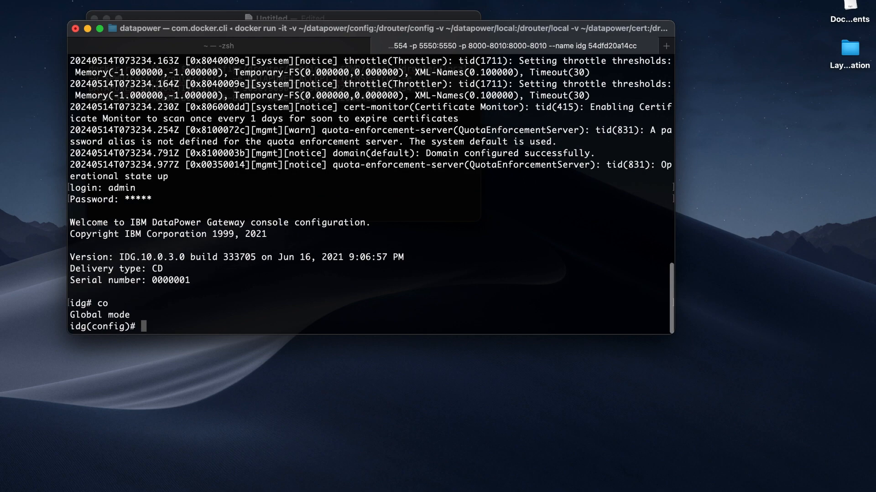
type("web-mgmt")
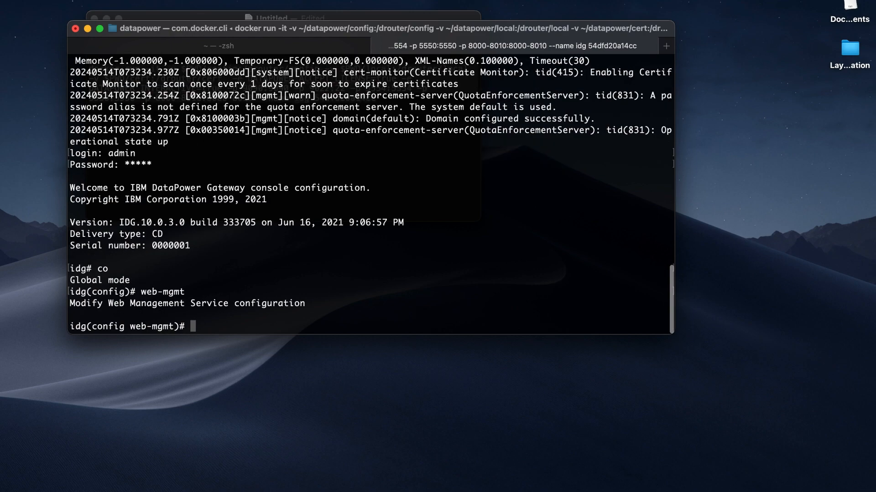
type("admin-state enabled")
type("exit")
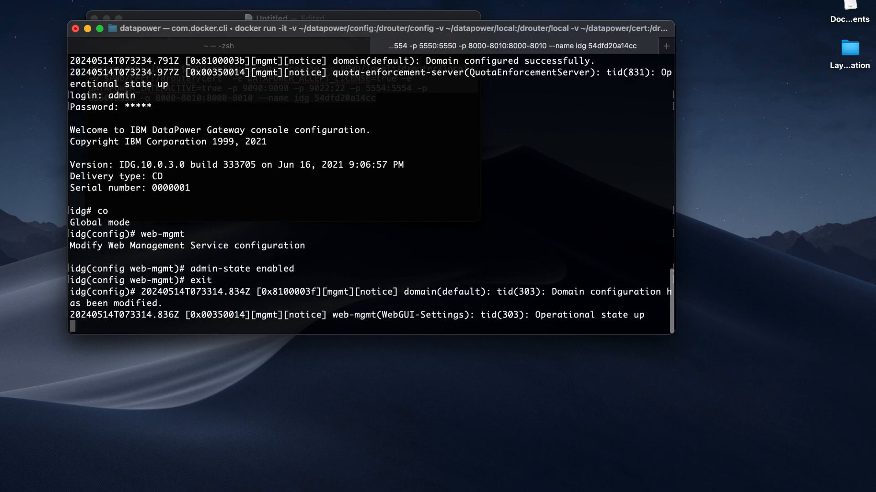
Step: Save the configuration with write mem, confirm y, and exit to the login prompt
type("w")
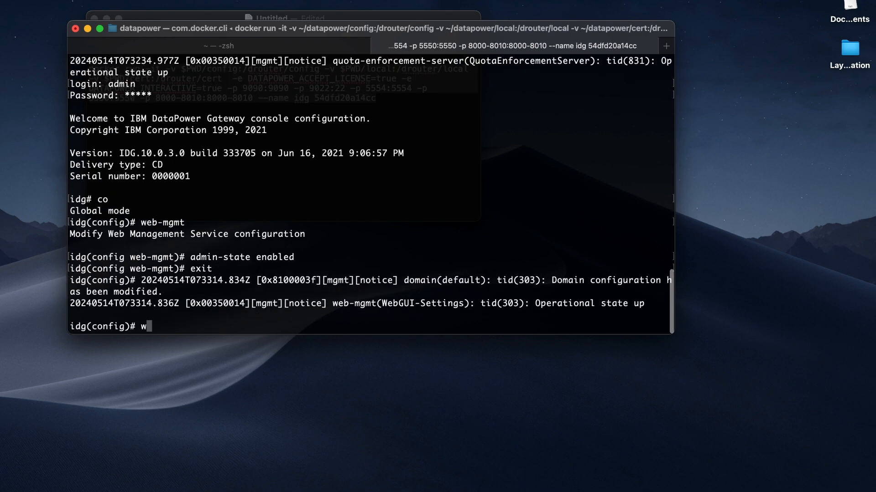
type("rite mem")
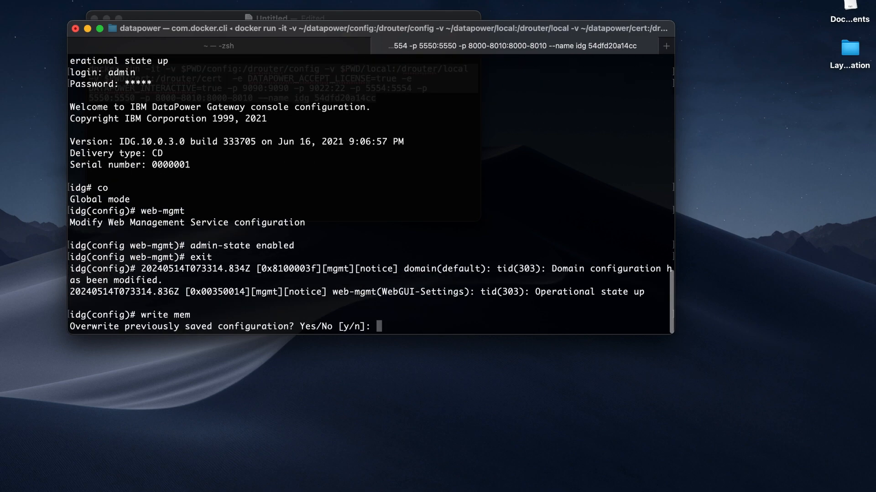
type("y")
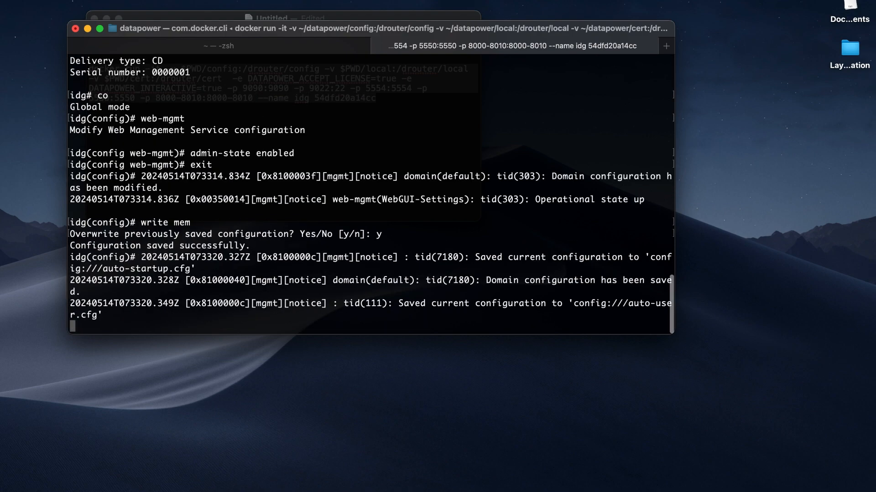
type("exit")
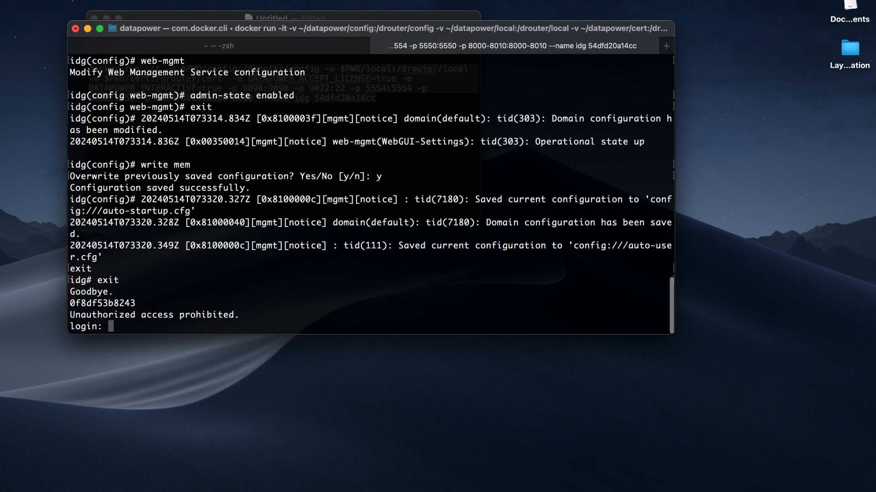
mouse_move(334, 480)
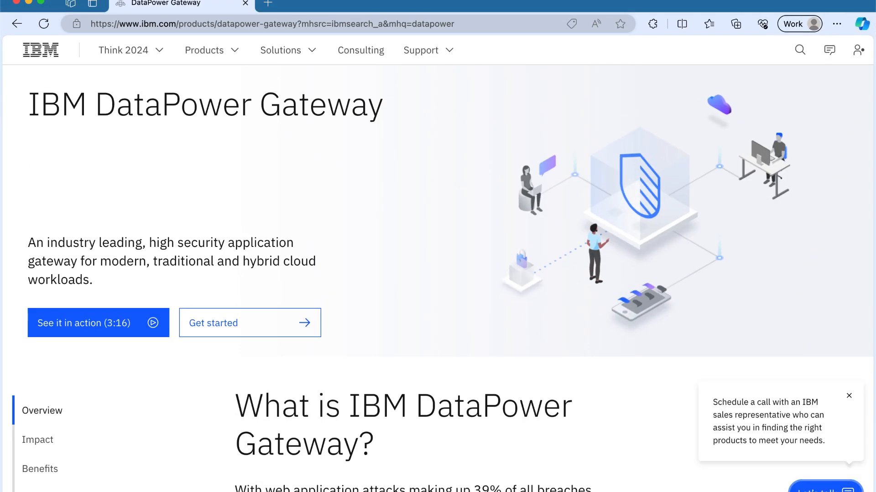
left_click(266, 4)
type("https://localhost:")
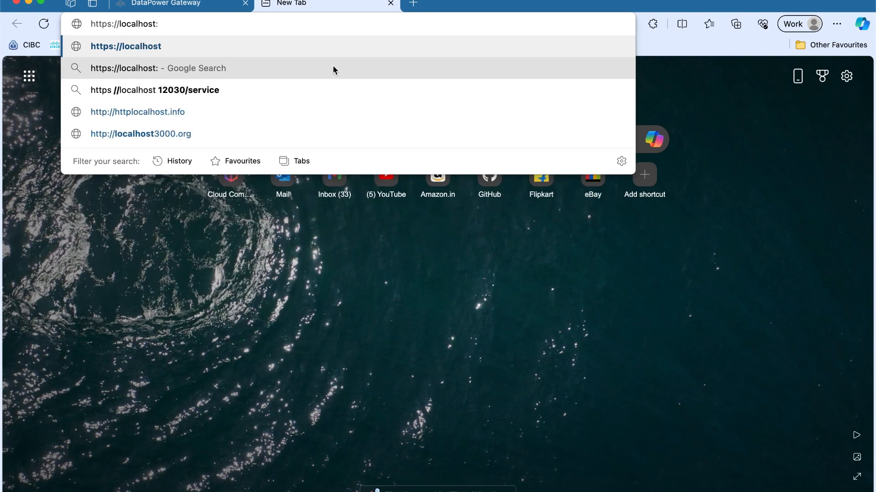
type("9090/")
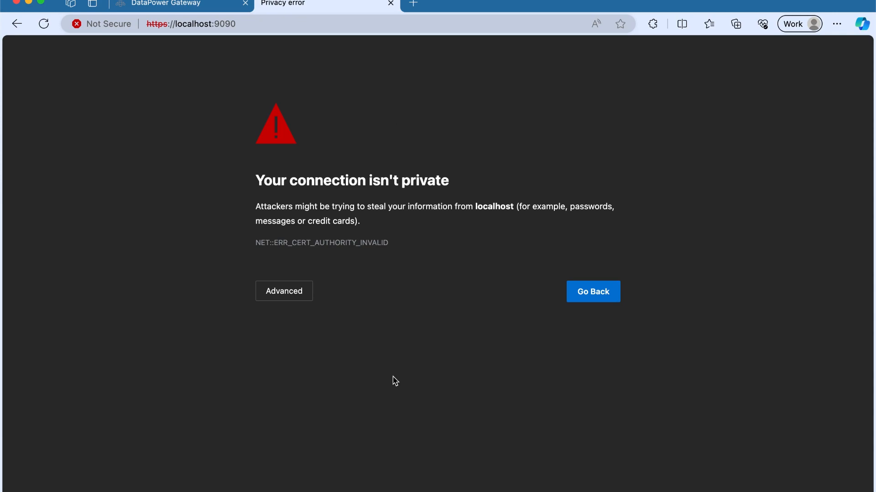
Step: Bypass the certificate warning via Advanced and Continue to localhost (unsafe)
left_click(283, 291)
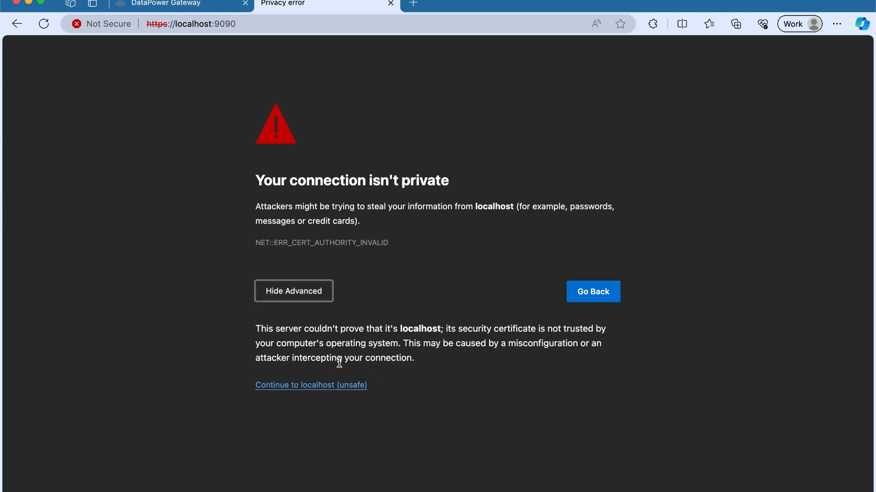
left_click(310, 385)
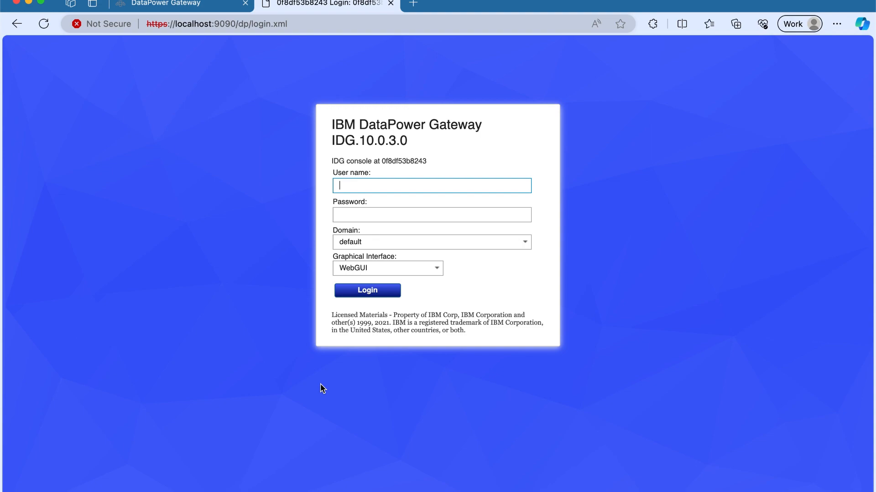
mouse_move(512, 72)
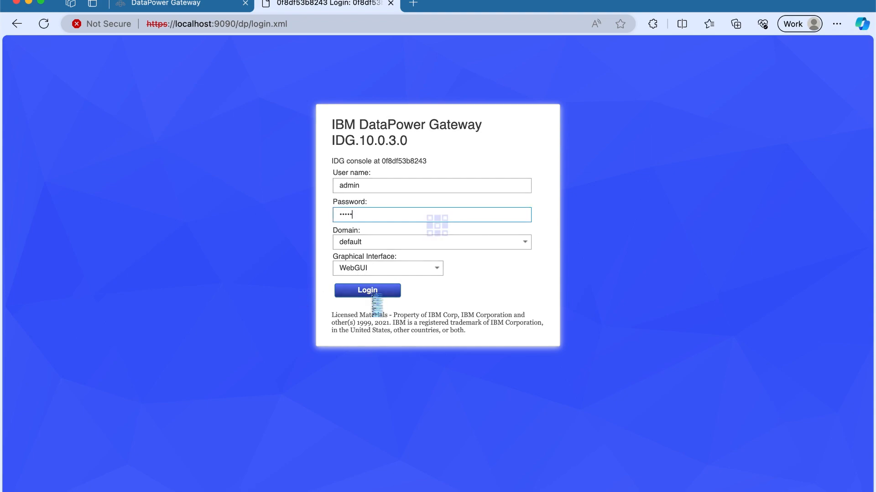
Step: Log in as admin to the default domain, retrying Login while it loads
left_click(367, 290)
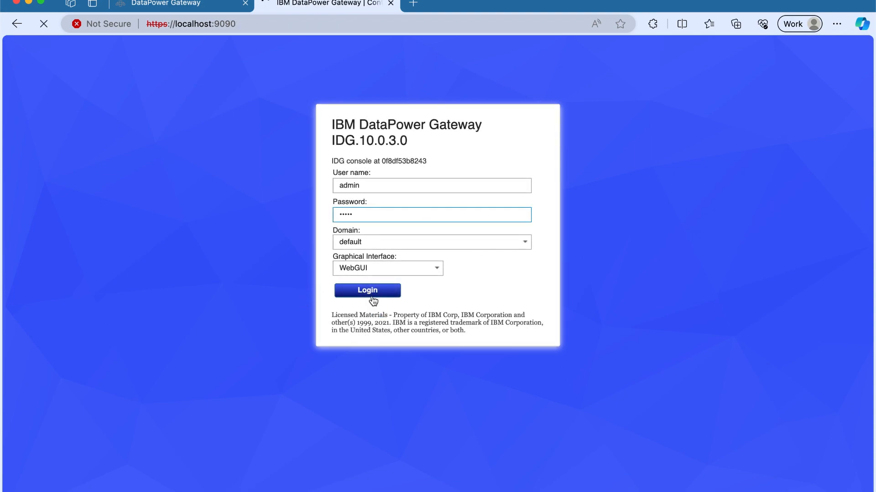
left_click(367, 290)
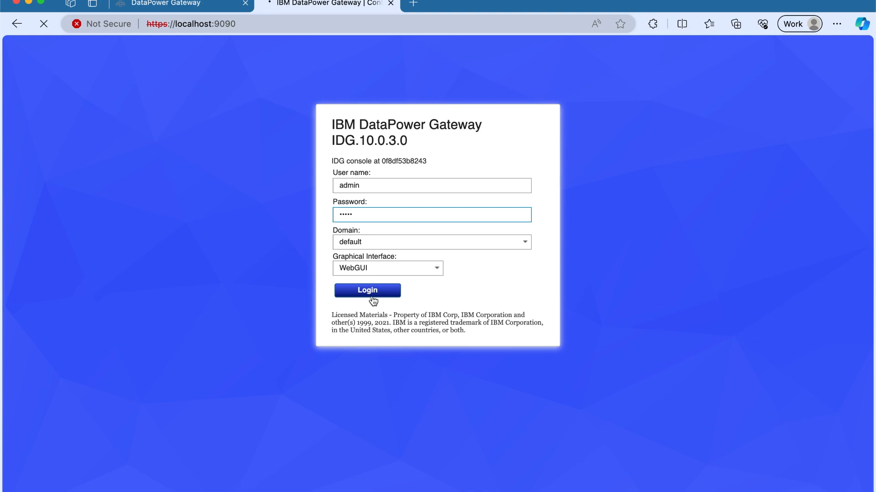
left_click(366, 290)
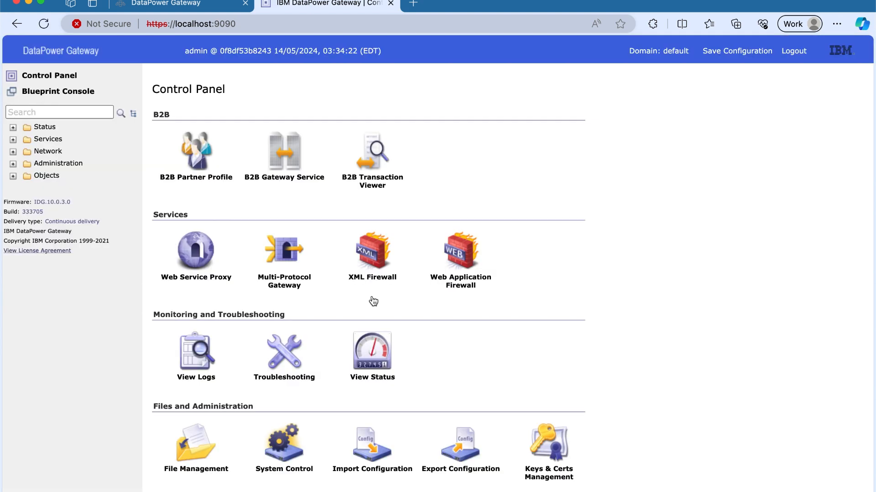
mouse_move(726, 172)
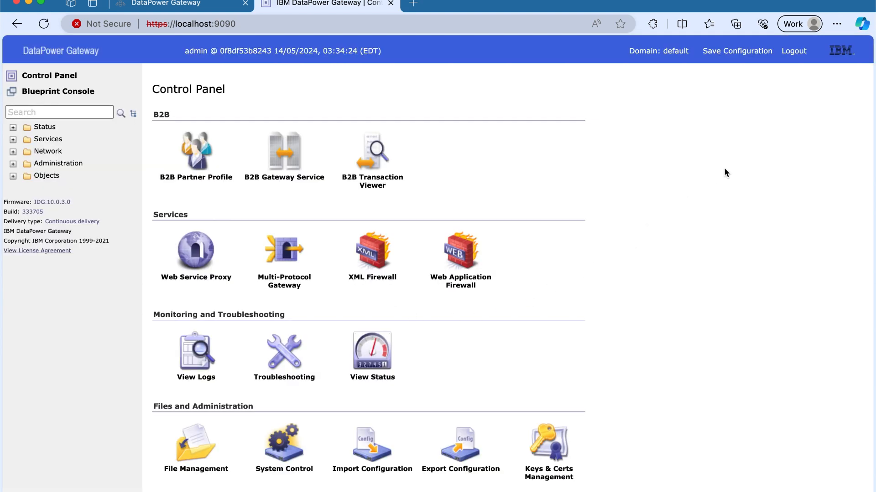
mouse_move(73, 125)
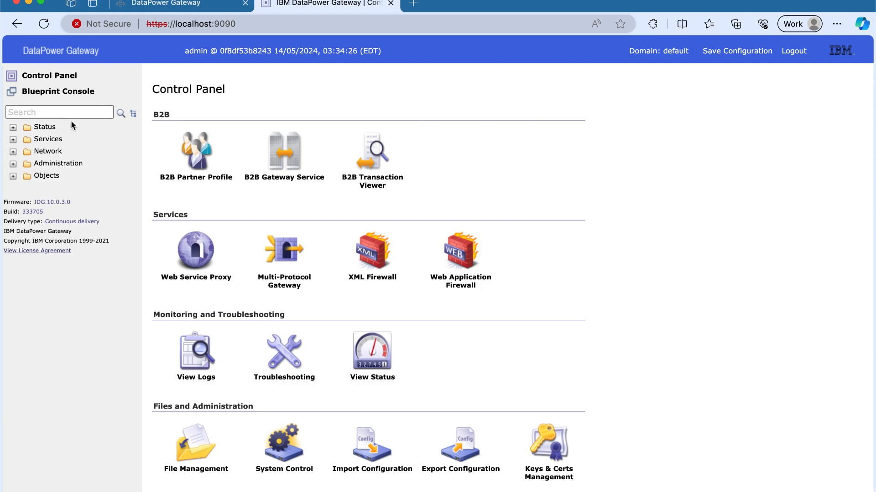
scroll("down", 3)
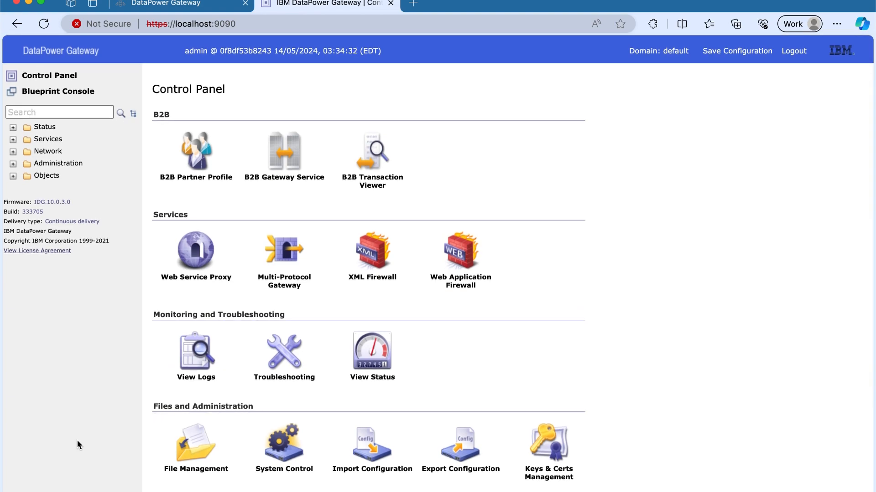
mouse_move(321, 444)
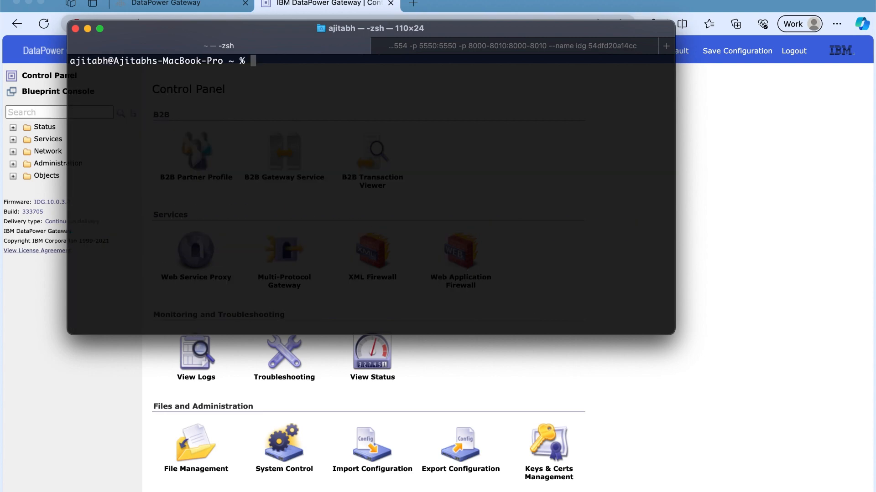
Step: List containers, stop container 0f, and type 'docker container start' to restart it
type("docker container ls")
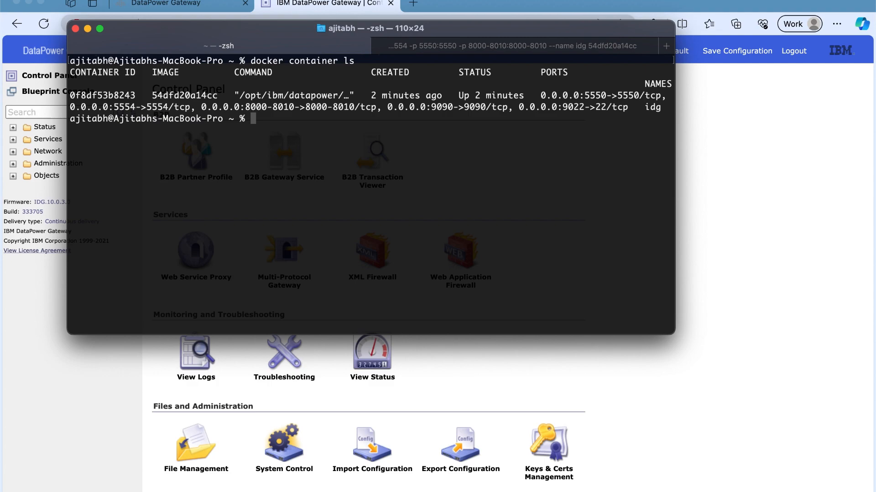
type("docker container stop")
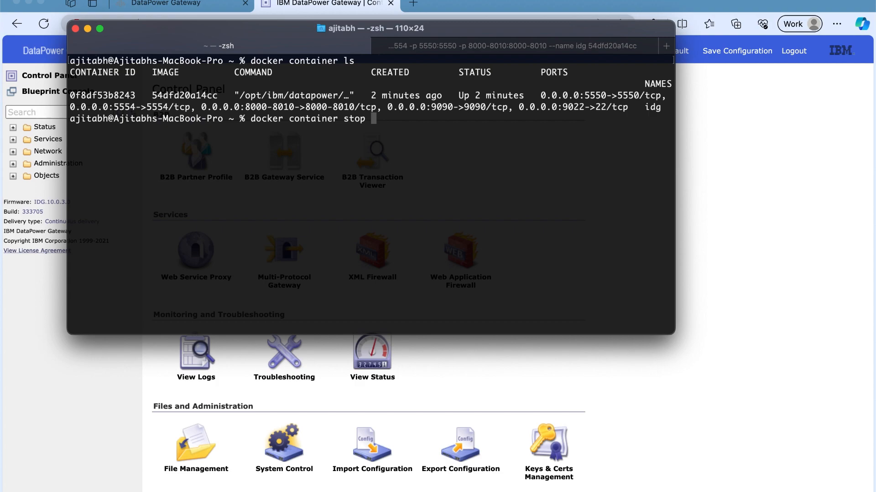
type("0f")
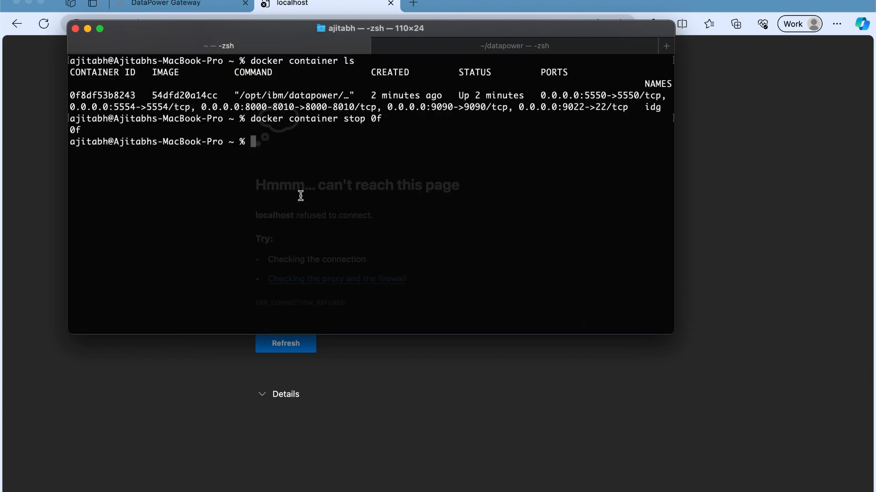
type("docker container s")
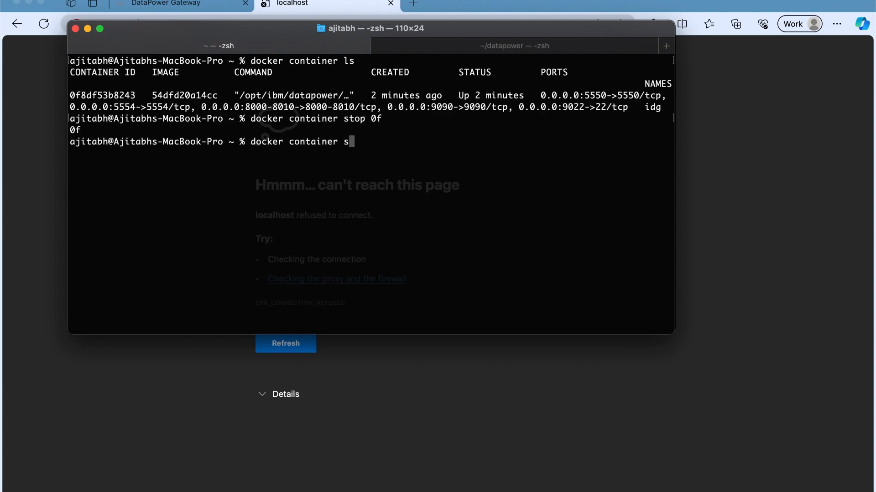
type("tart")
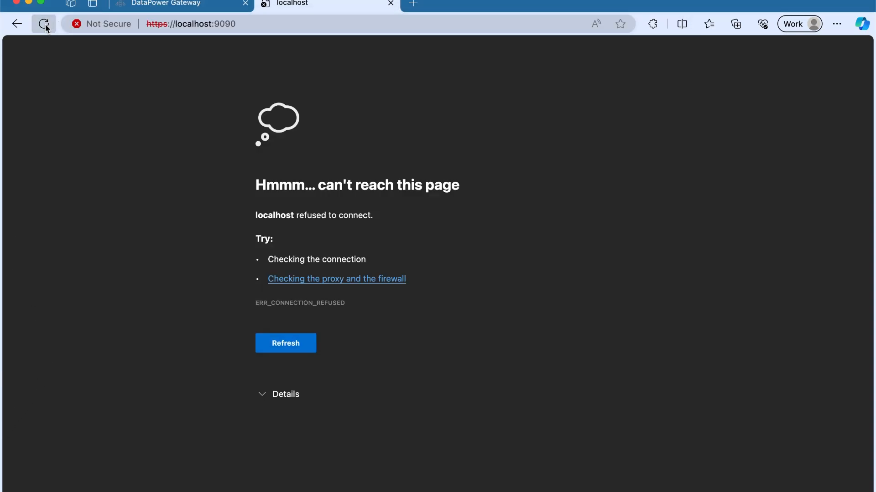
left_click(45, 24)
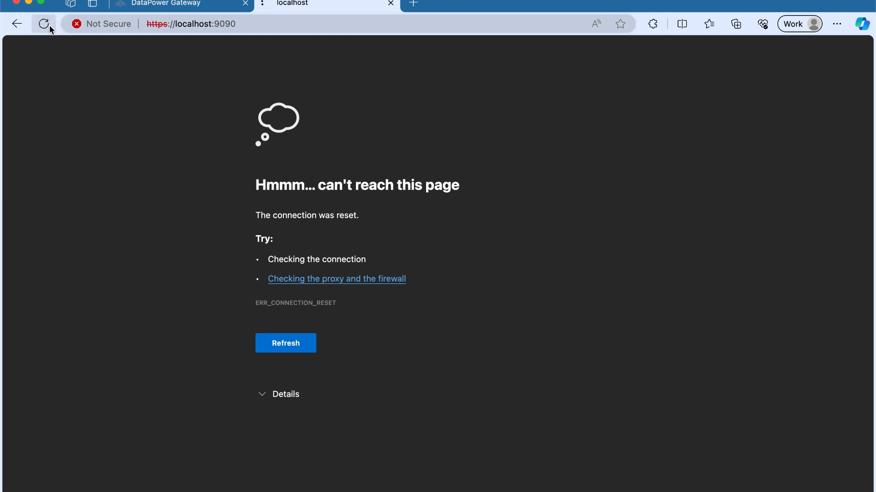
left_click(44, 24)
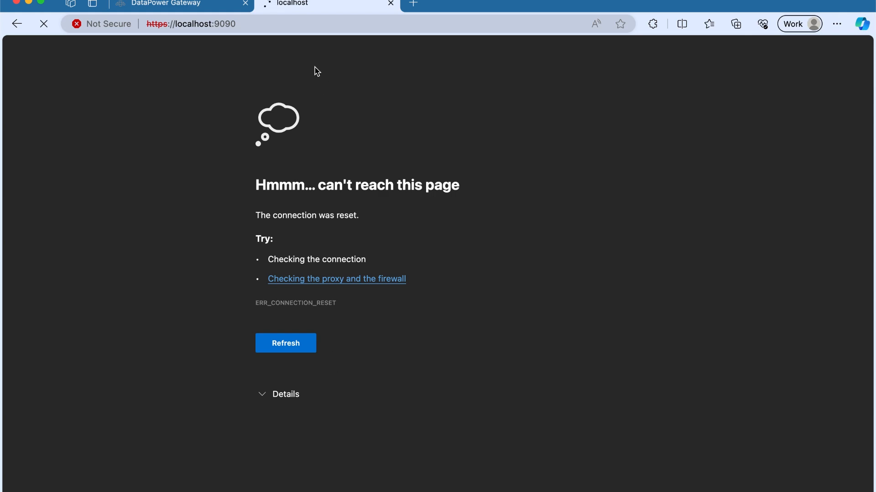
mouse_move(344, 117)
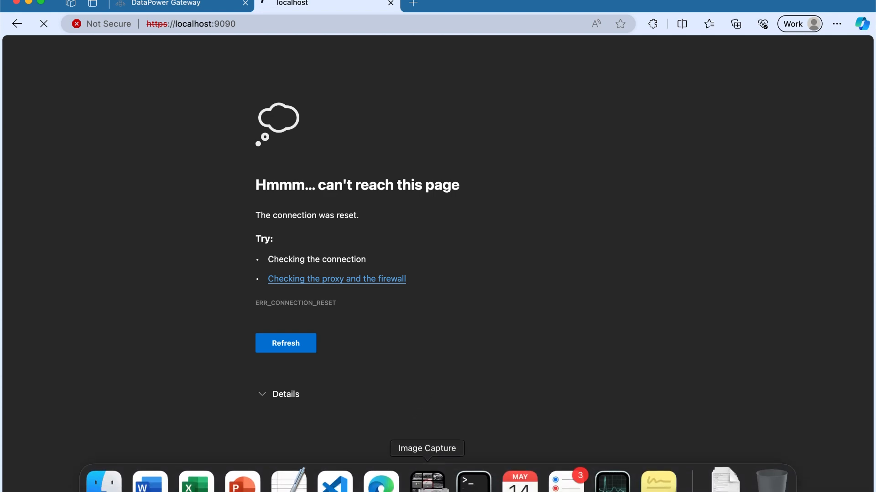
mouse_move(472, 482)
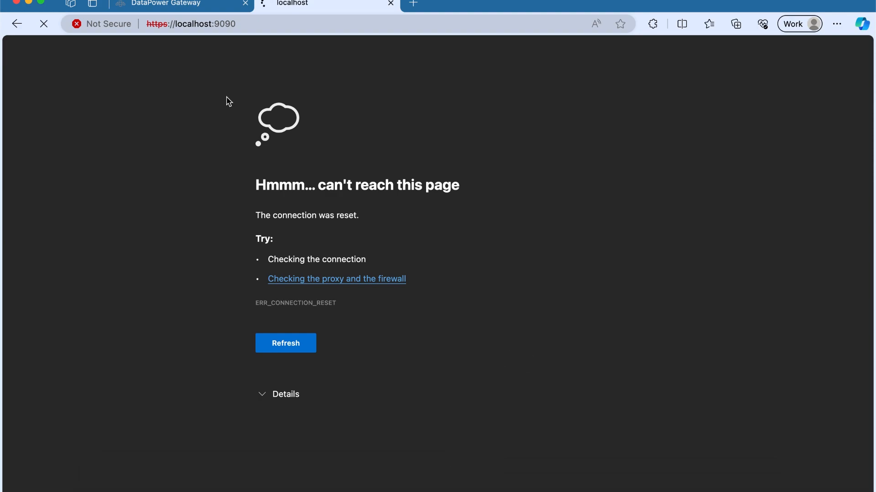
mouse_move(191, 129)
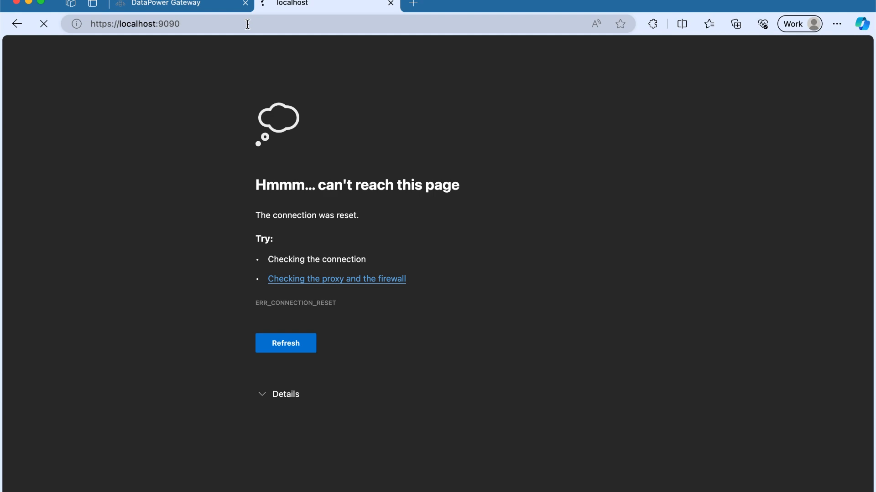
mouse_move(274, 44)
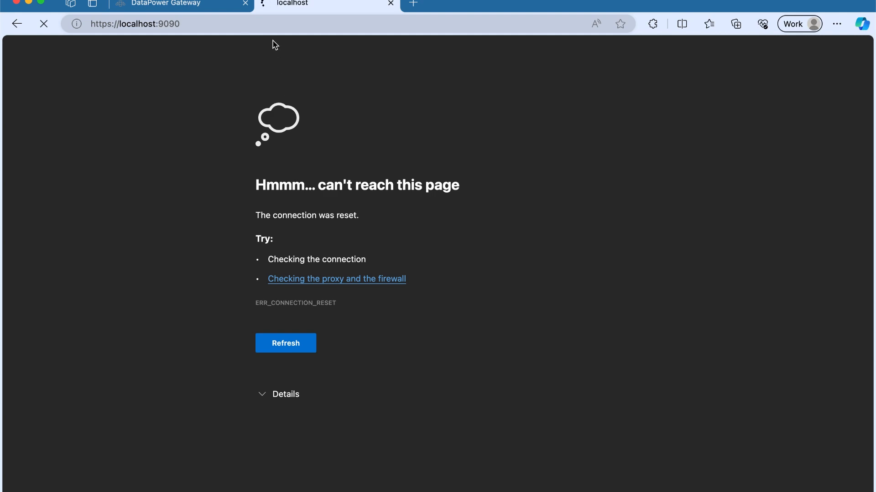
mouse_move(391, 403)
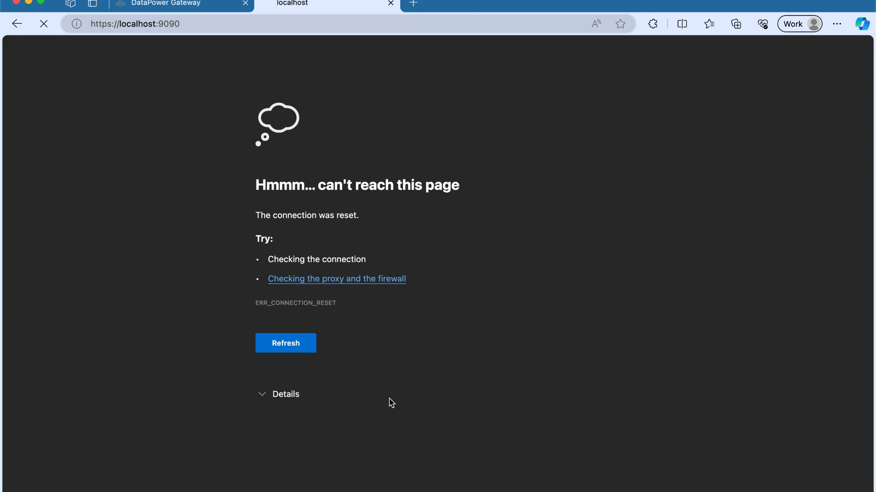
Step: Reload to the login page and sign in as admin to the default domain
left_click(285, 343)
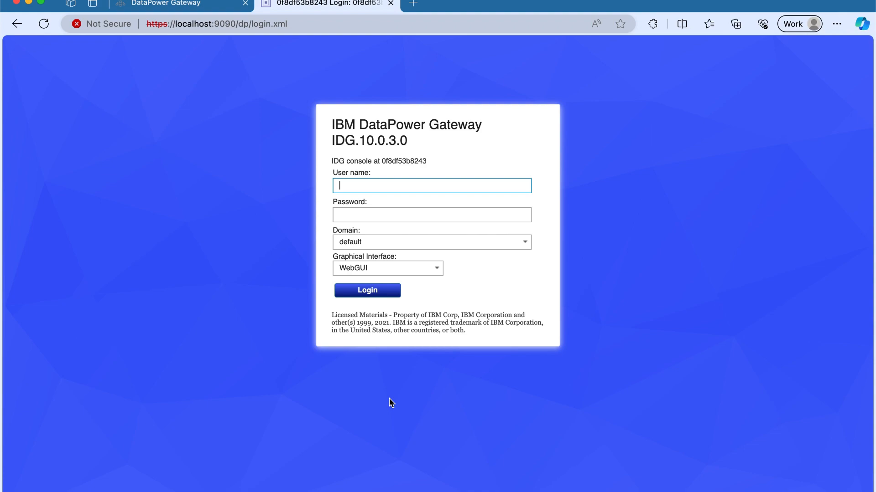
mouse_move(481, 187)
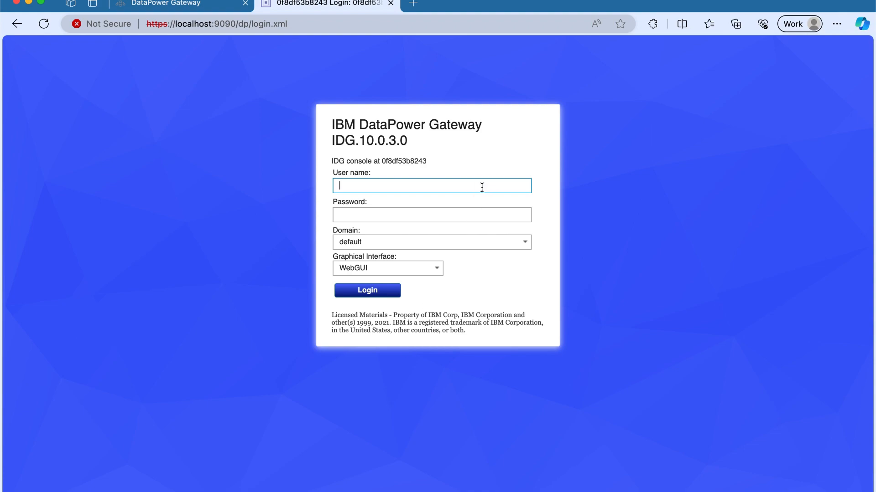
type("admin")
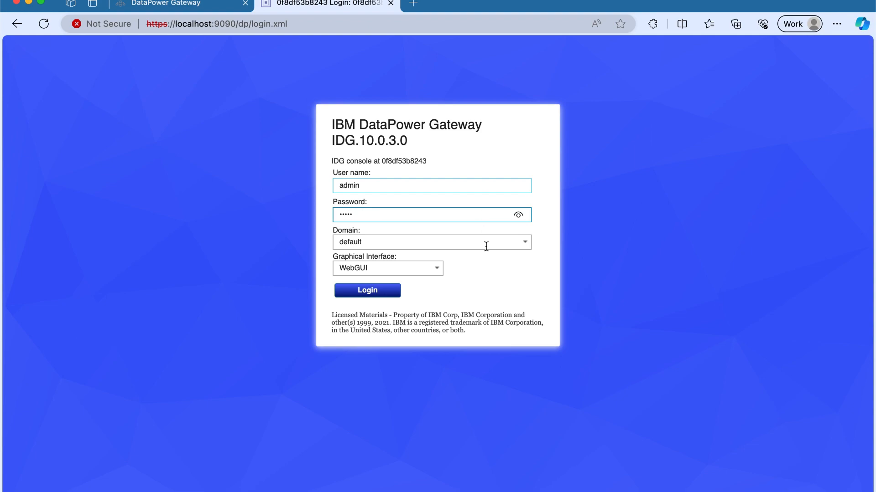
left_click(367, 290)
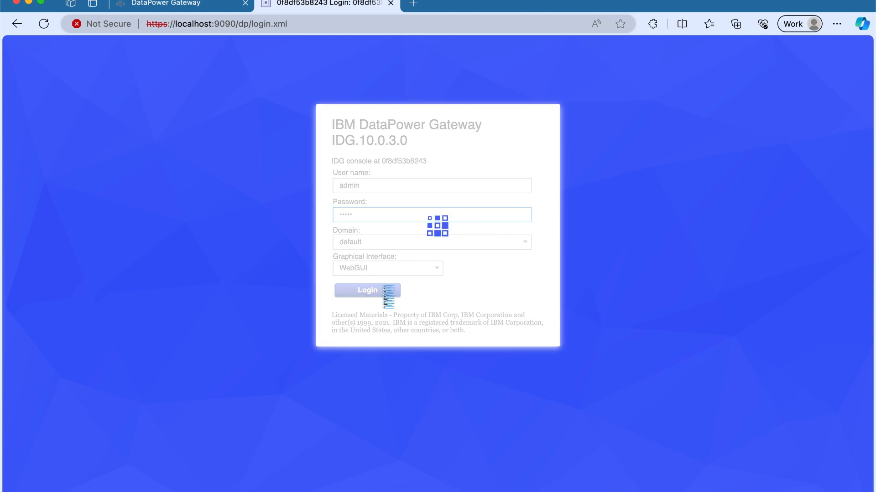
left_click(366, 290)
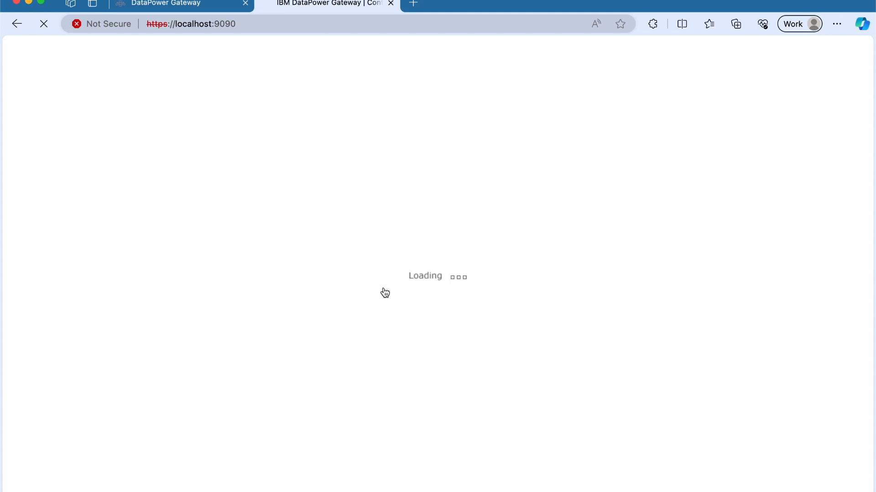
mouse_move(406, 244)
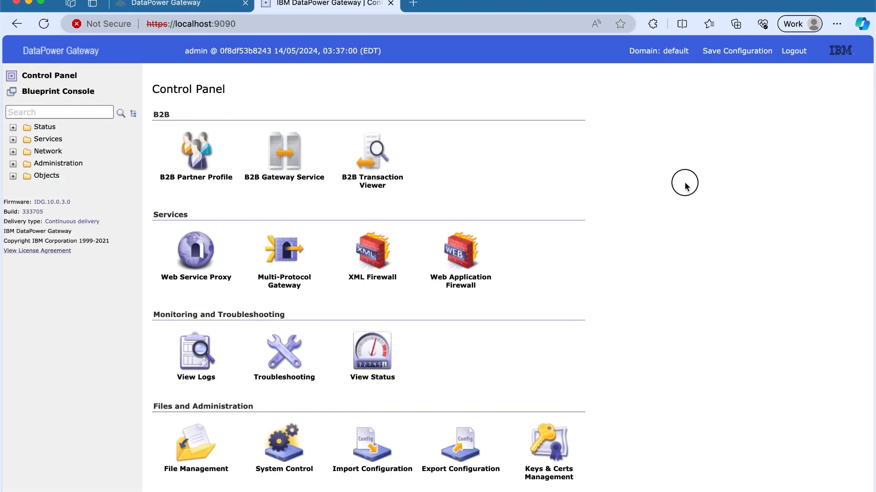
mouse_move(540, 141)
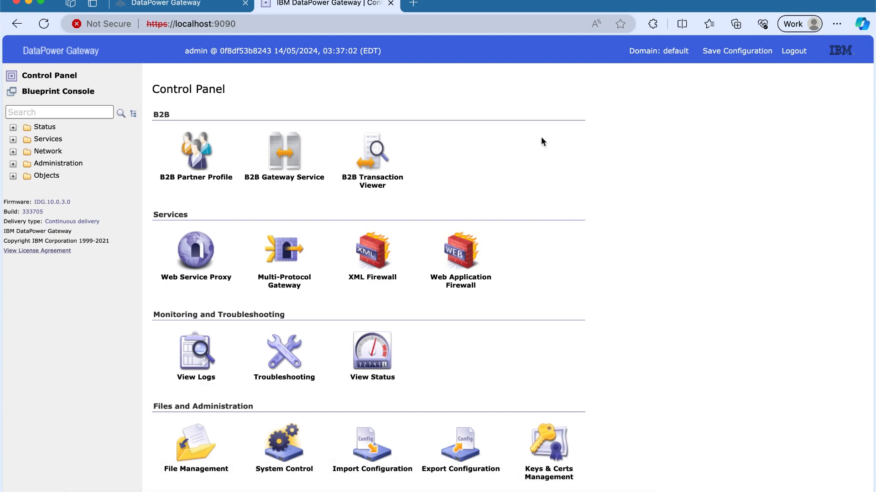
mouse_move(543, 72)
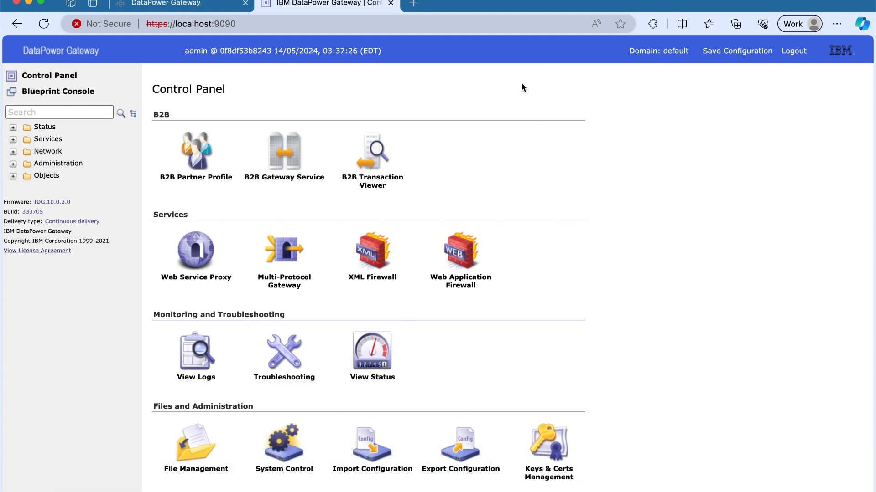
mouse_move(523, 110)
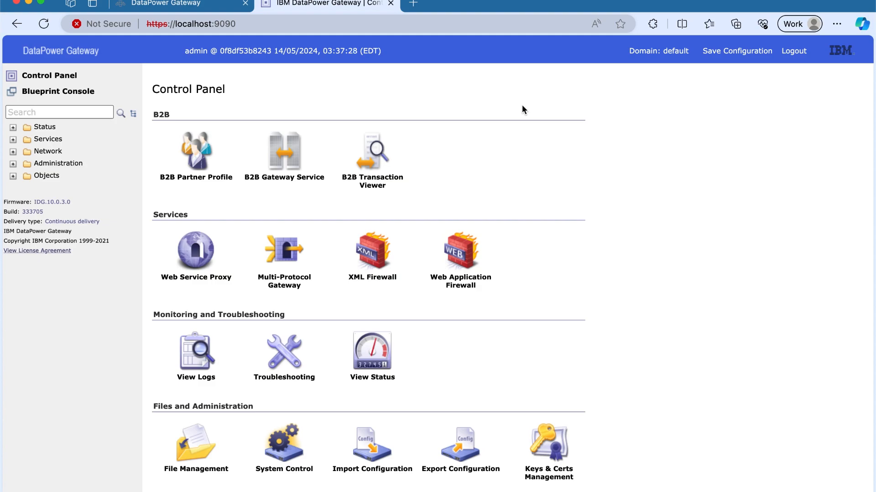